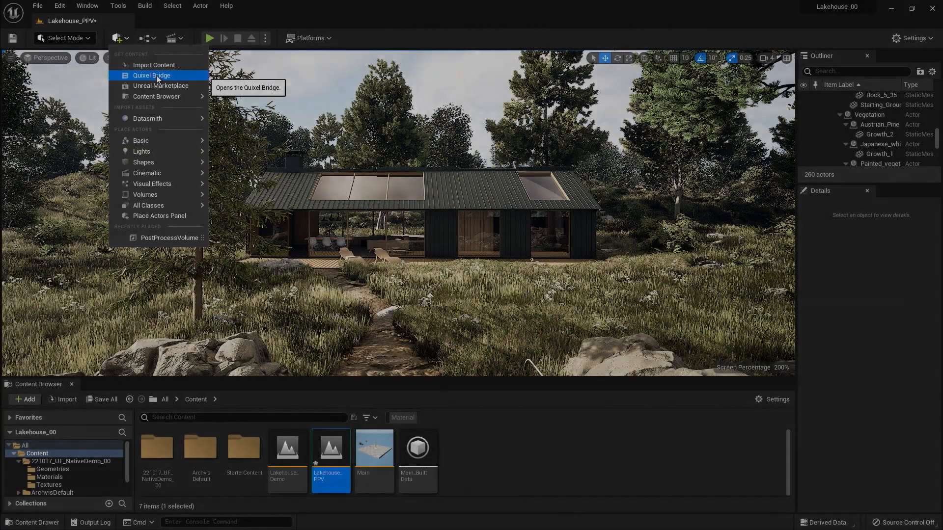
# Reopen Quixel Bridge from the editor's add-content options and scroll its home view
pyautogui.click(151, 76)
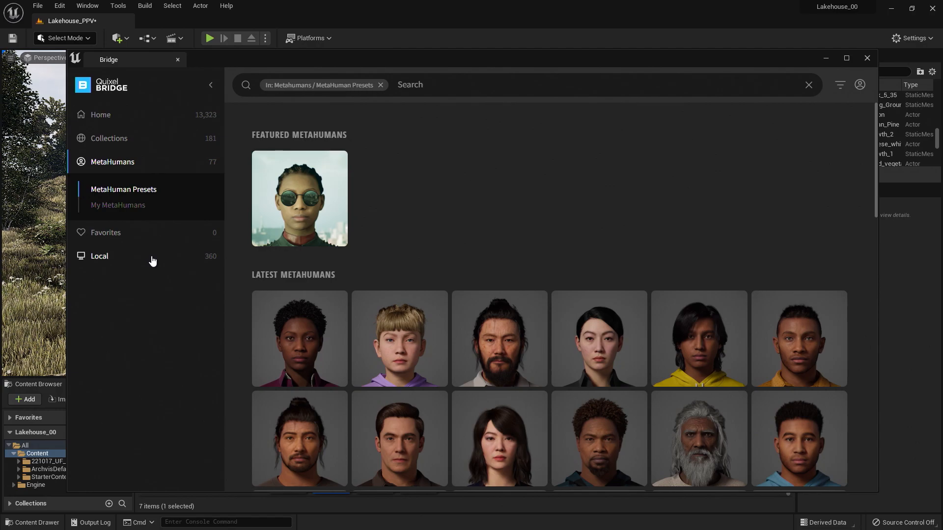
pyautogui.scroll(-3)
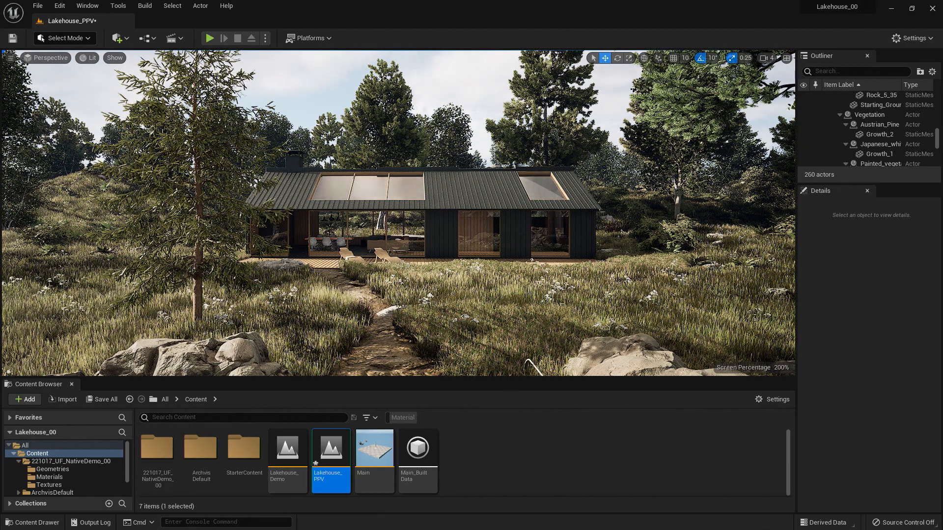
pyautogui.moveTo(117, 39)
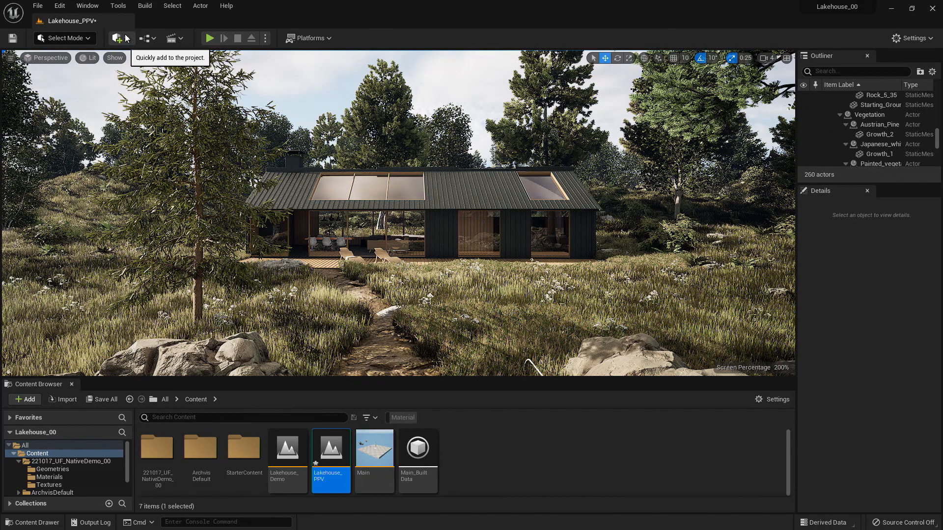
pyautogui.click(117, 38)
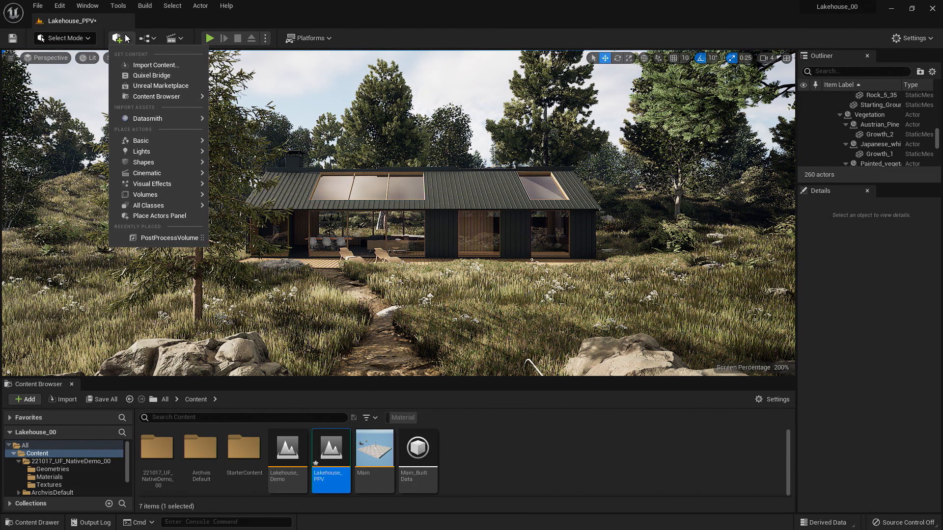
pyautogui.moveTo(152, 75)
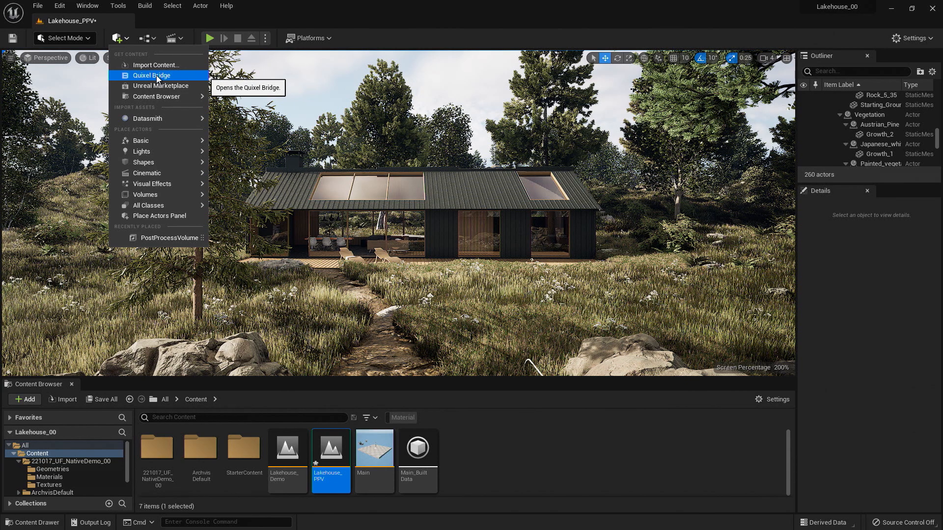
pyautogui.click(151, 75)
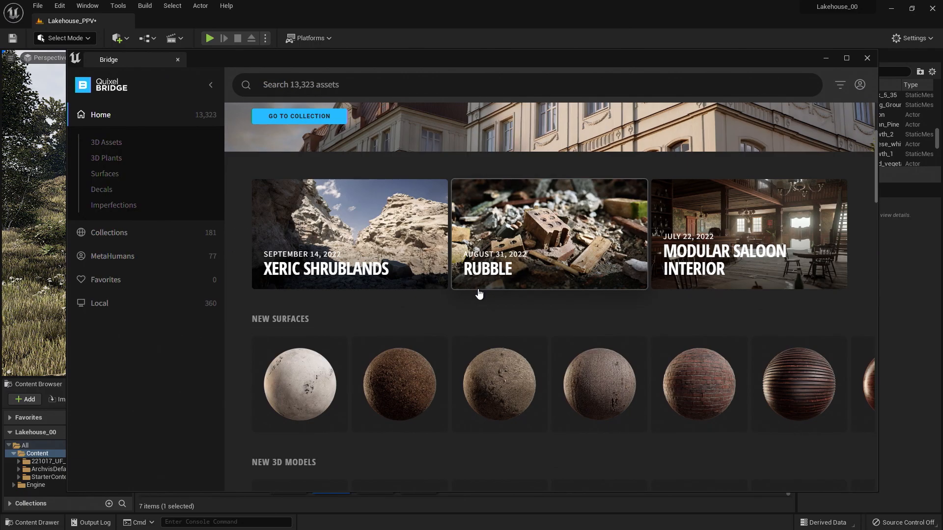
pyautogui.scroll(-3)
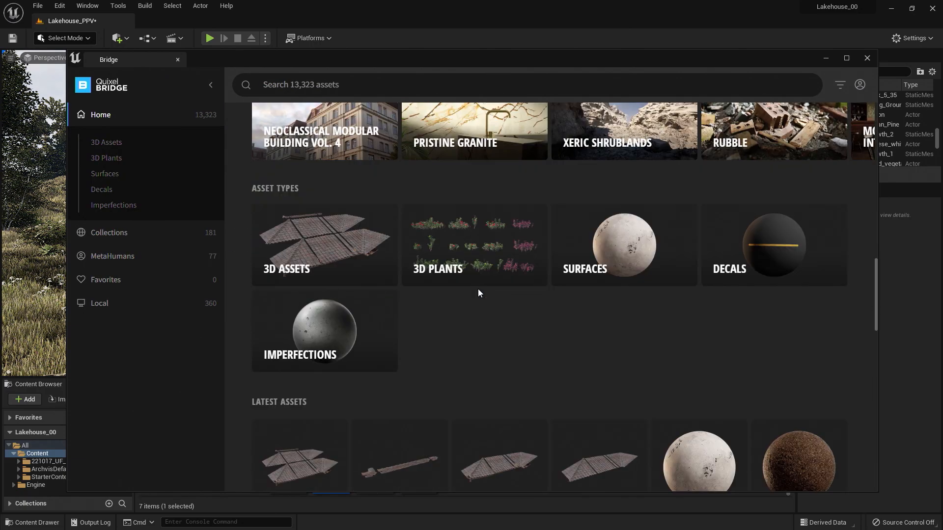
# Switch to the MetaHumans library and scroll through the preset character gallery
pyautogui.click(112, 256)
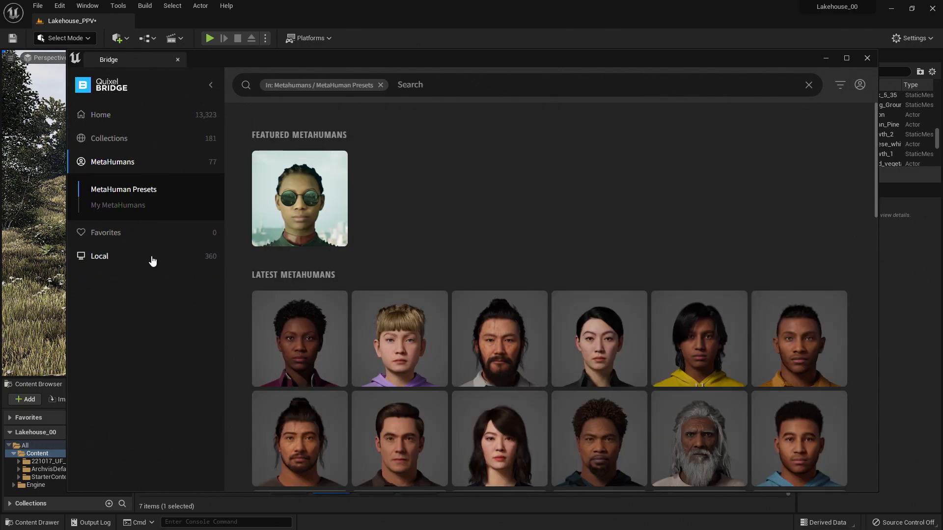
pyautogui.moveTo(544, 262)
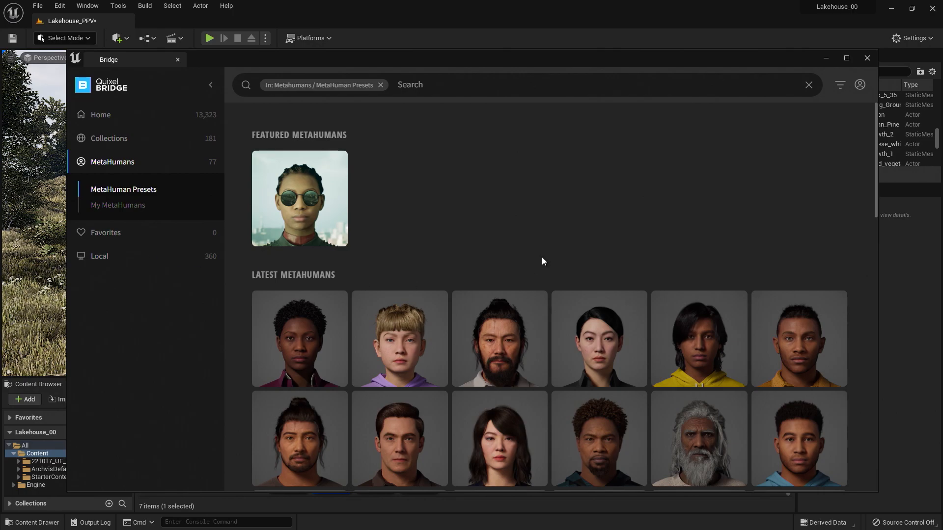
pyautogui.scroll(-3)
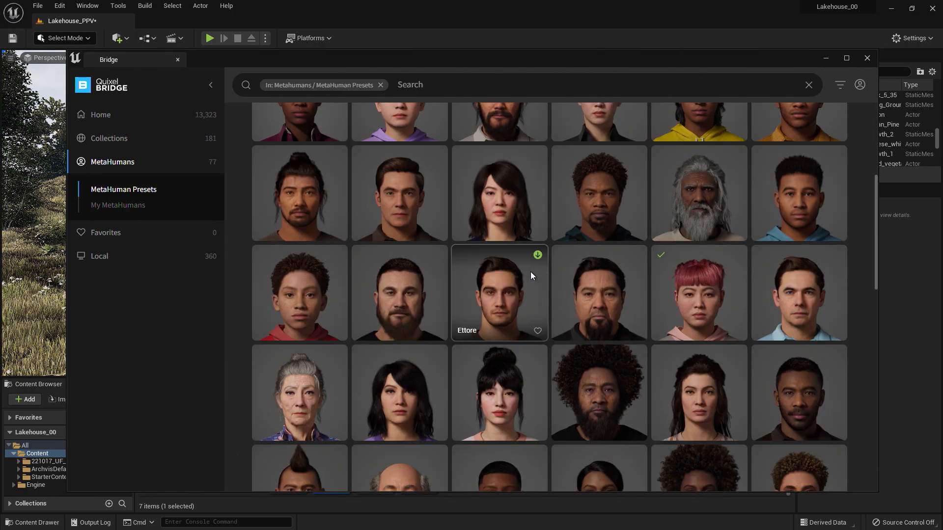
pyautogui.scroll(-3)
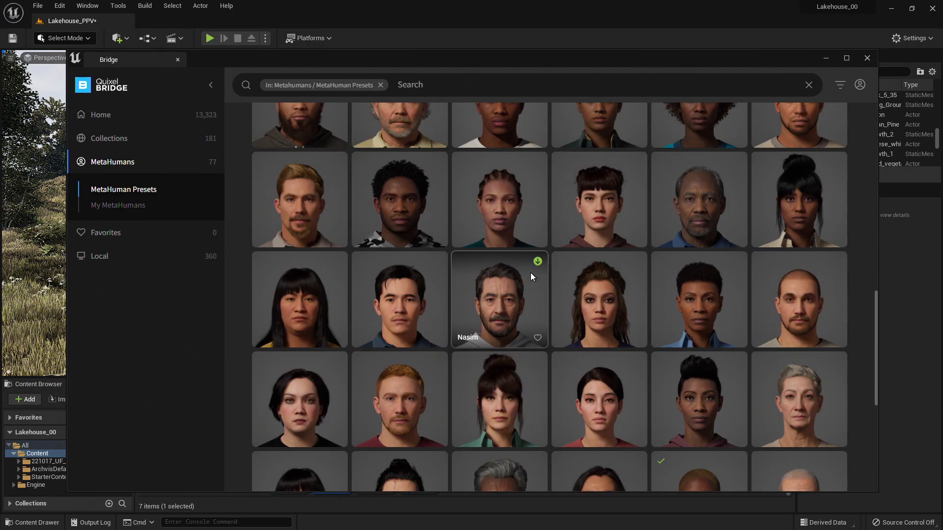
pyautogui.scroll(-3)
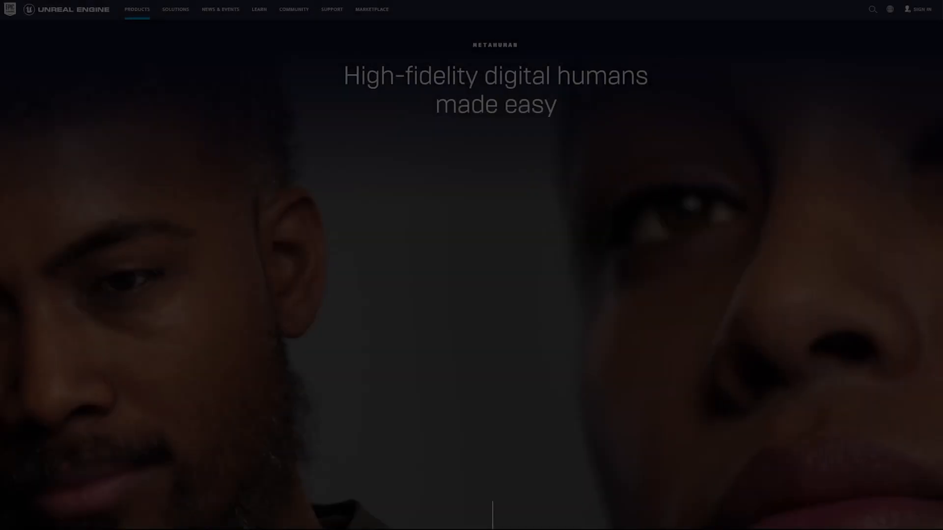
# Scroll the MetaHuman product page down to the MetaHuman Creator overview
pyautogui.scroll(-3)
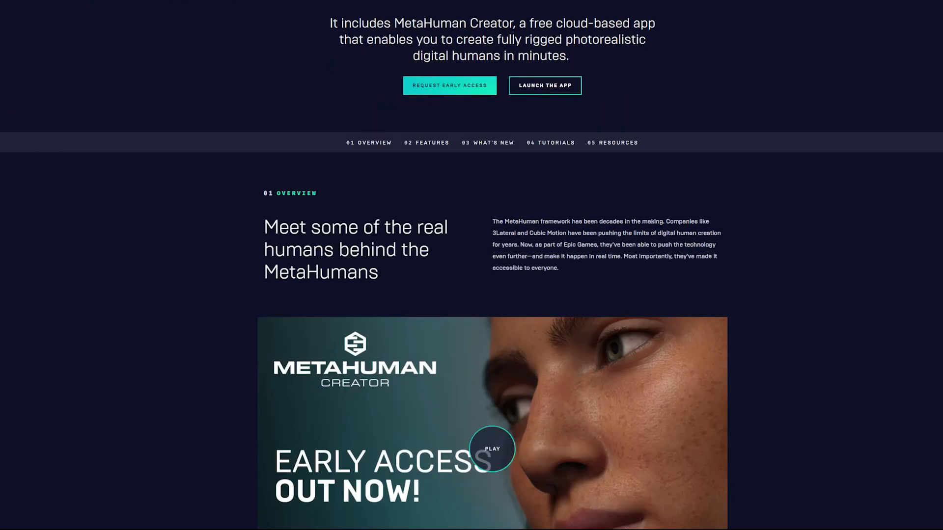
pyautogui.scroll(-3)
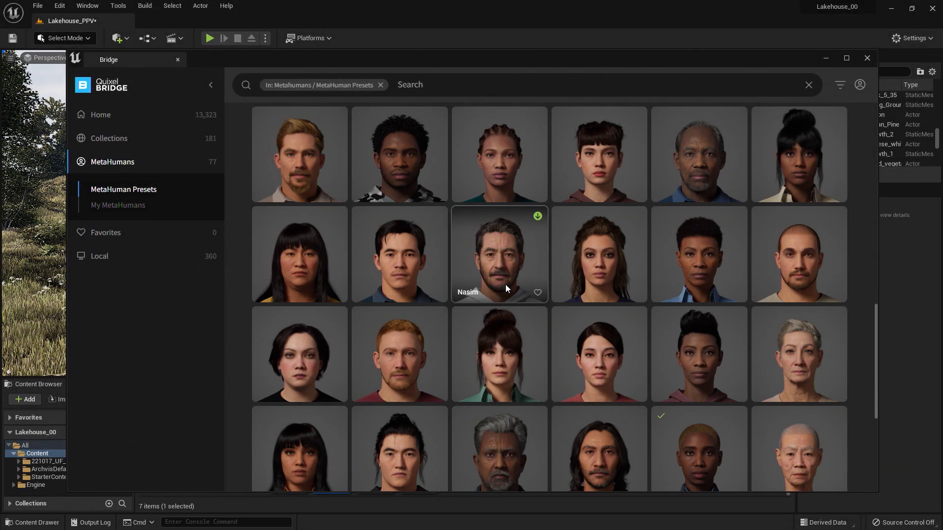
# View the Seneca preset, then Skye's details with download quality set to Highest Quality
pyautogui.scroll(-3)
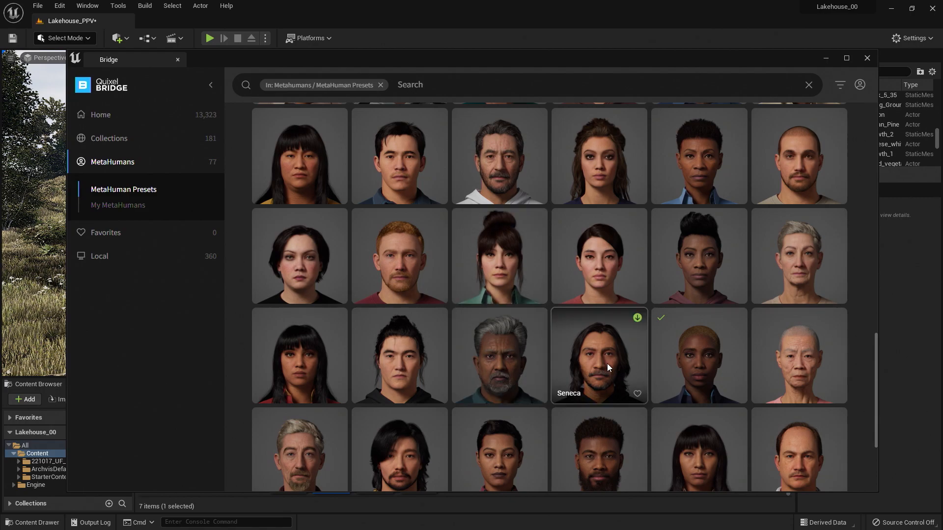
pyautogui.click(600, 356)
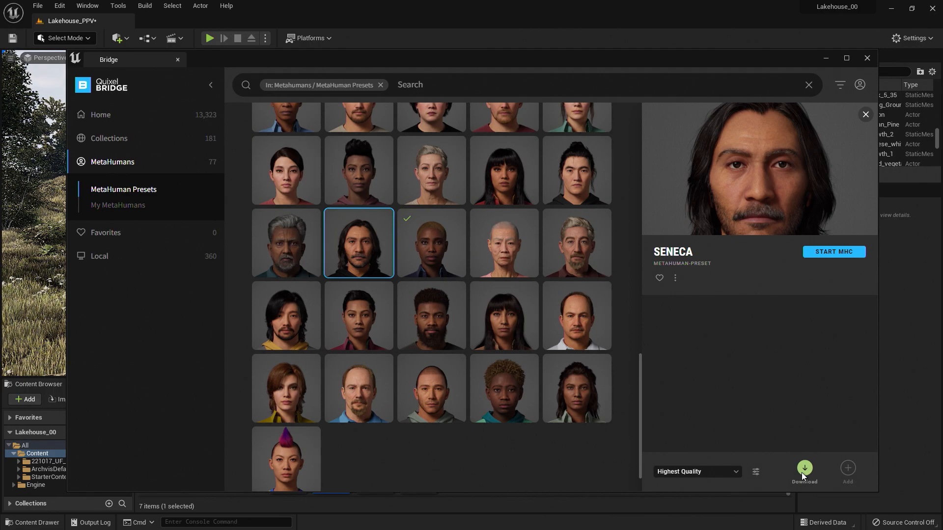
pyautogui.moveTo(440, 239)
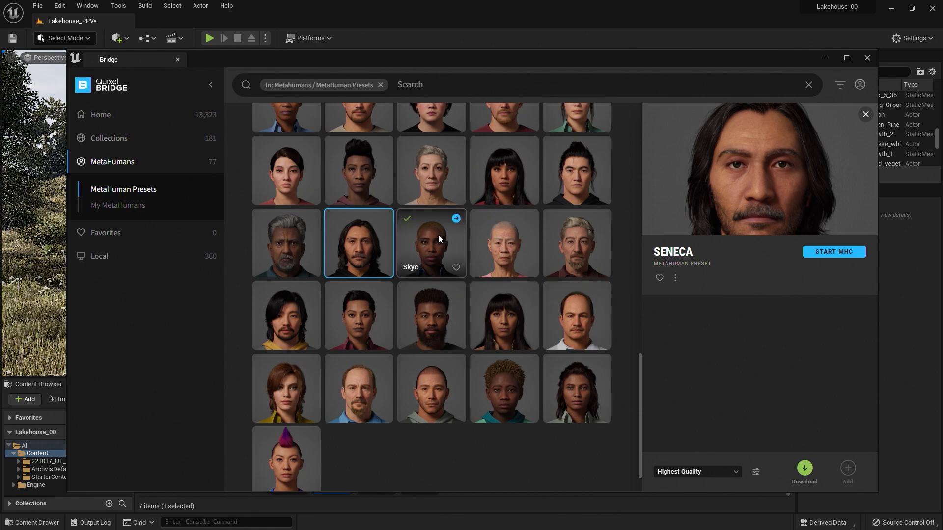
pyautogui.click(432, 243)
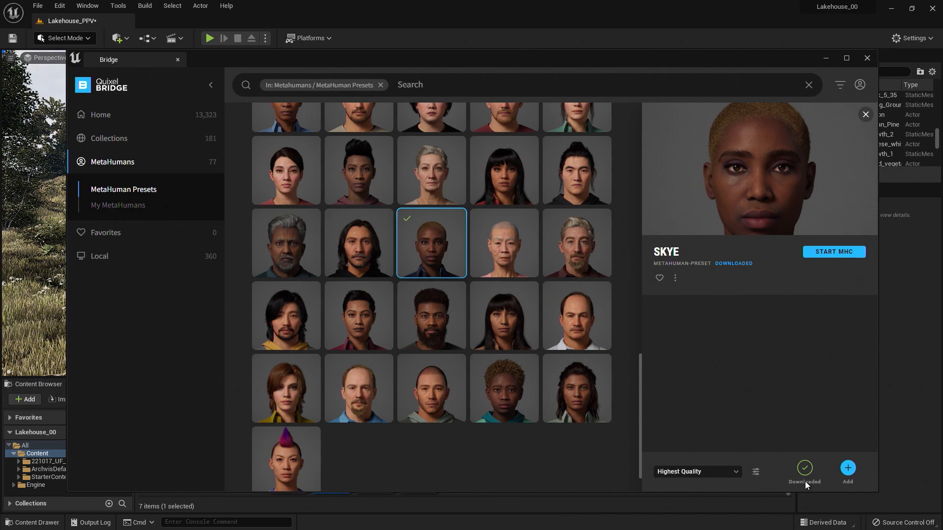
pyautogui.click(756, 473)
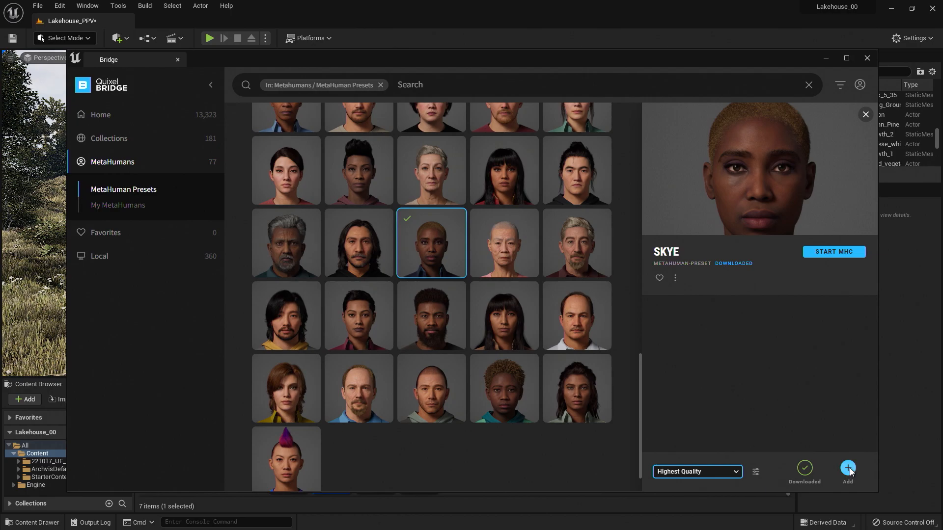
# Add Skye to the project, enable her missing plugins and settings, and restart the editor
pyautogui.click(848, 468)
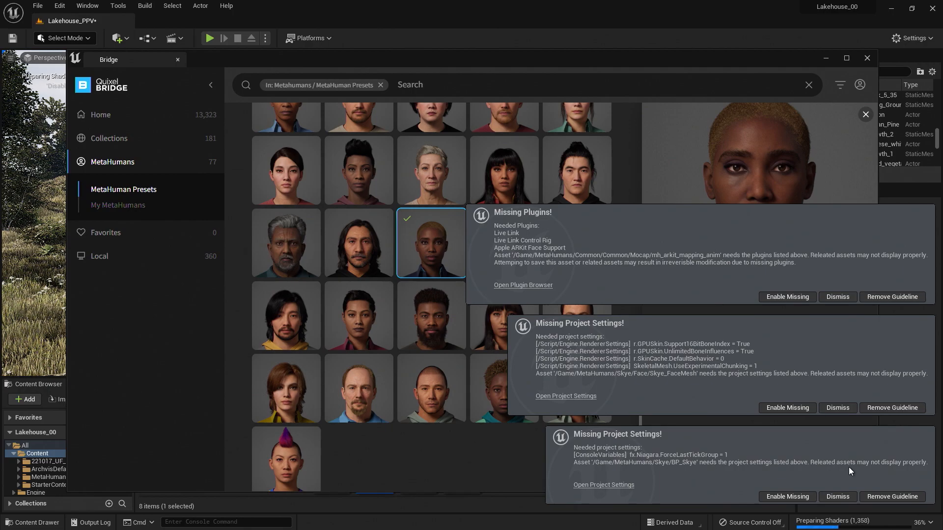
pyautogui.click(837, 297)
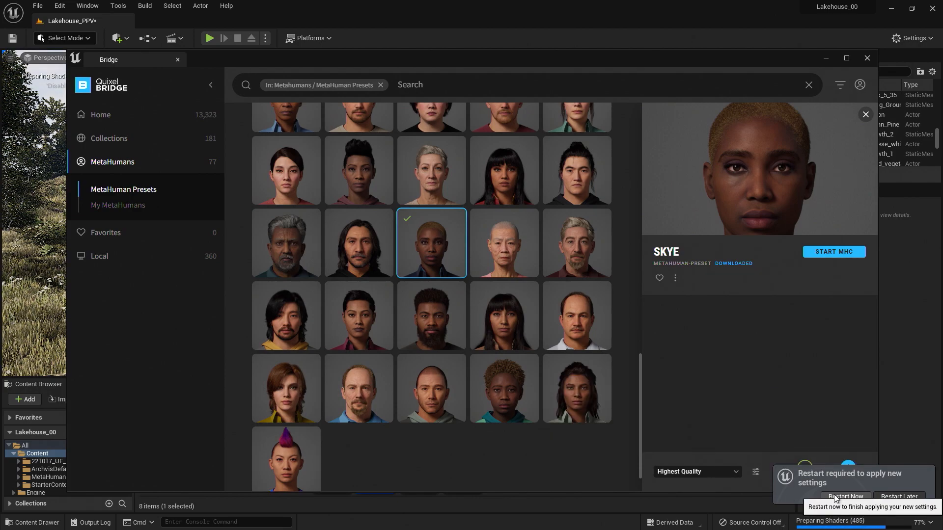
pyautogui.click(845, 496)
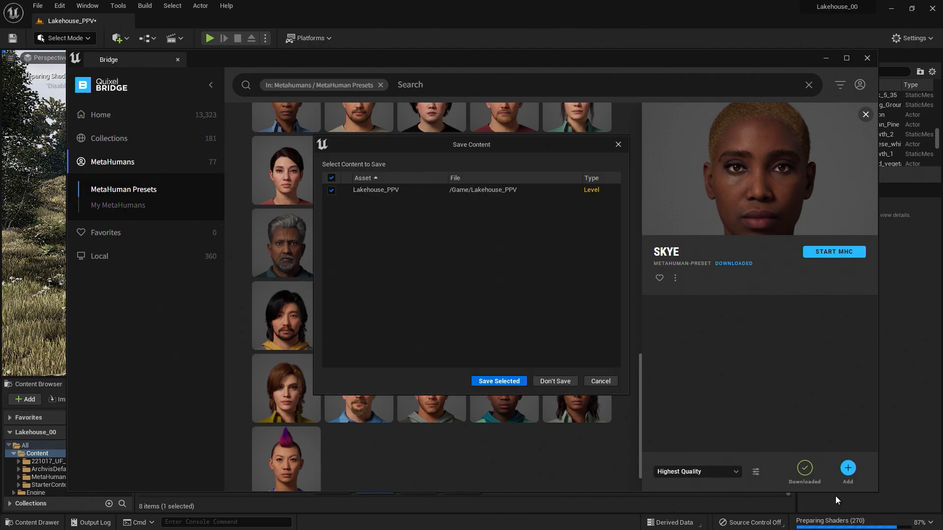
# Answer the save prompt, dock Bridge into the editor, and cancel reopening asset editors
pyautogui.click(499, 381)
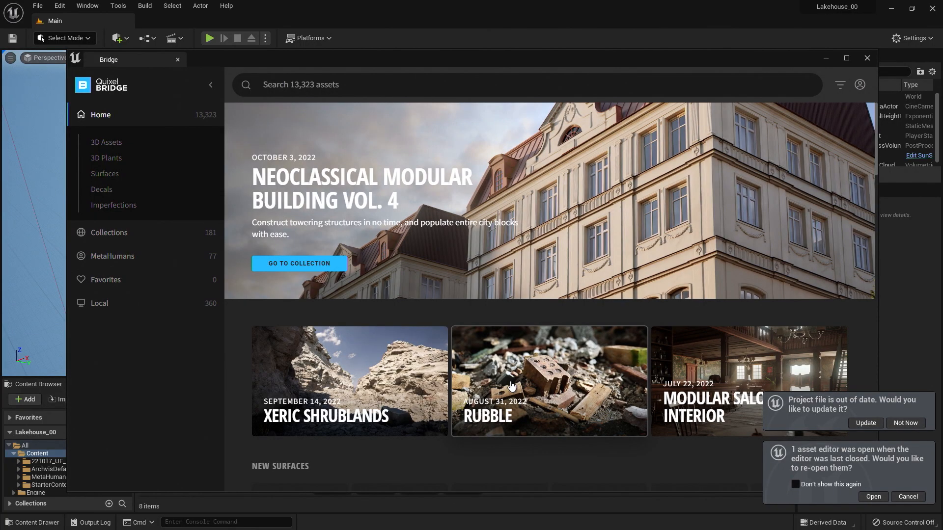
pyautogui.moveTo(132, 63)
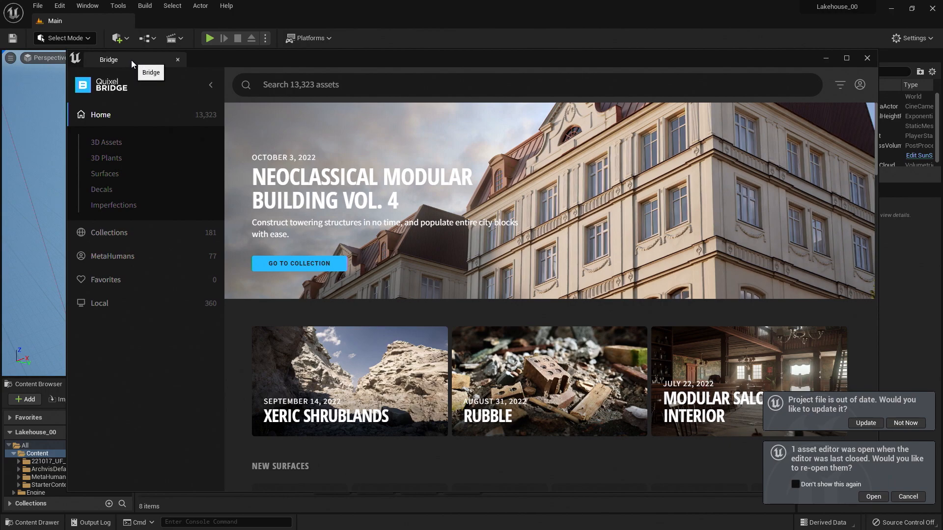
pyautogui.moveTo(123, 64)
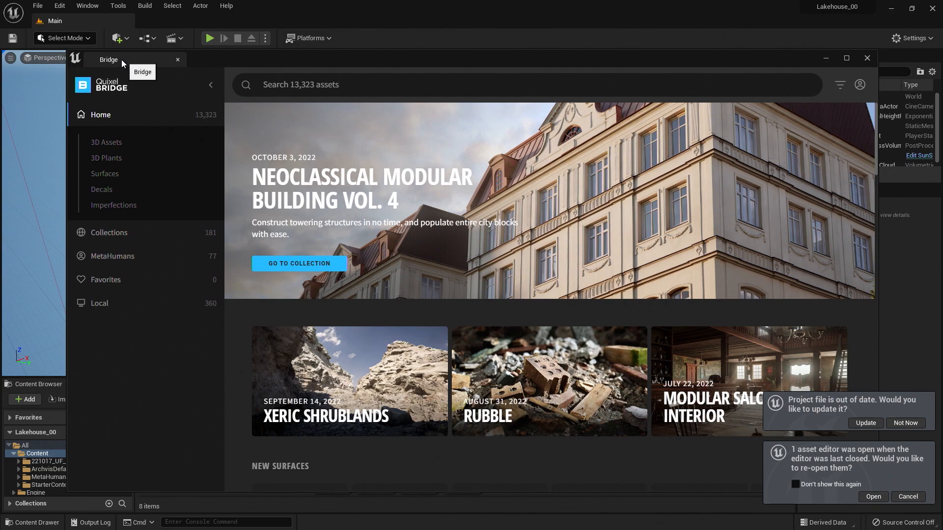
pyautogui.click(178, 60)
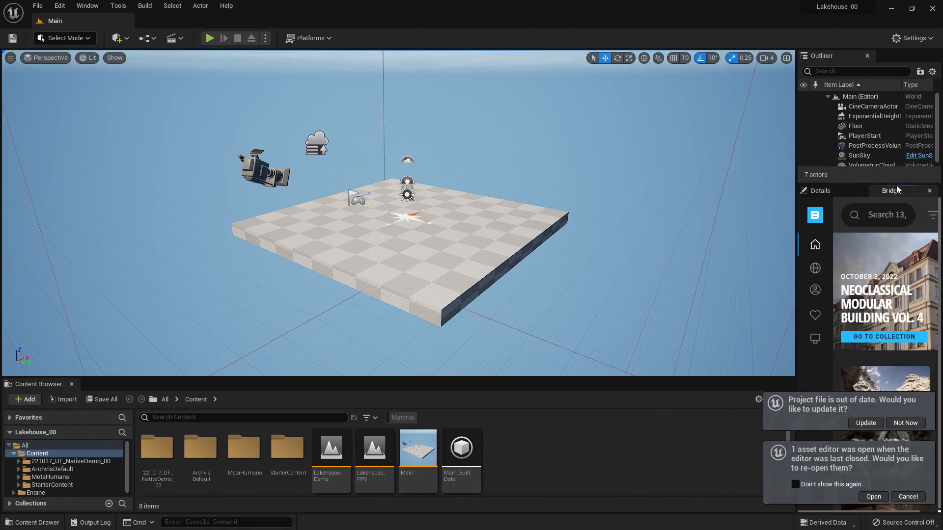
pyautogui.click(901, 497)
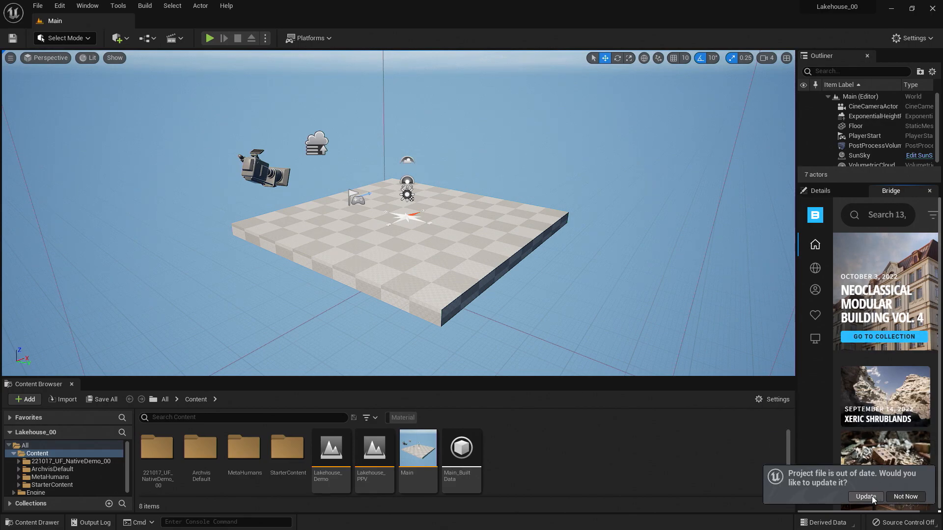
# Update the project file, load the Lakehouse_PPV level, and browse into MetaHumans/Skye
pyautogui.click(866, 497)
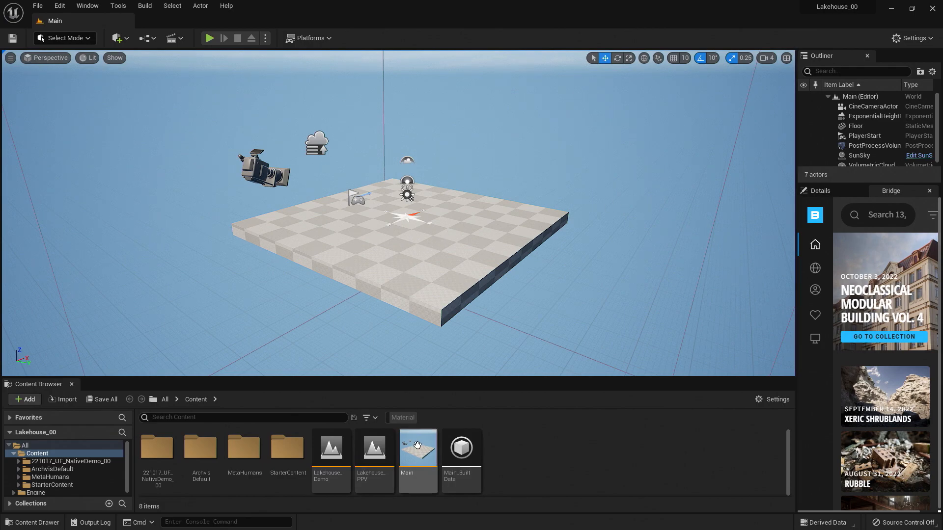
pyautogui.moveTo(374, 451)
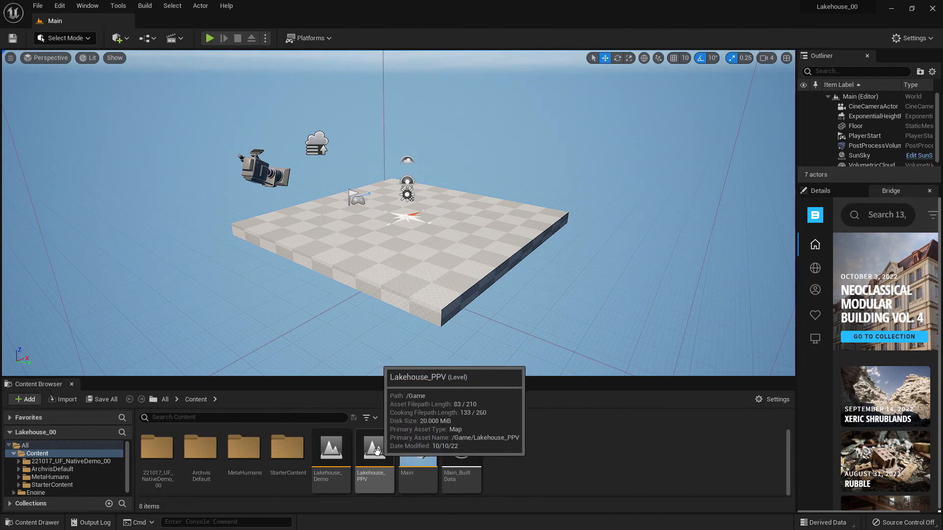
pyautogui.doubleClick(374, 449)
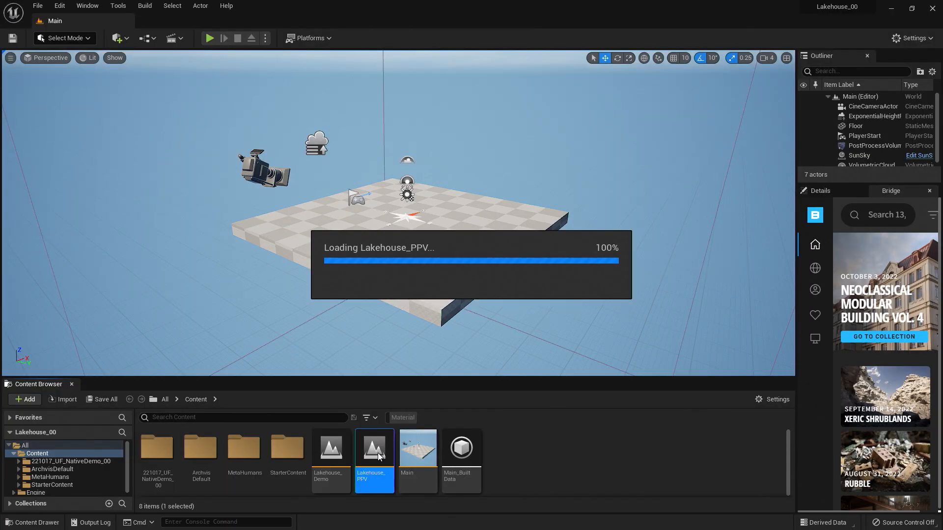
pyautogui.doubleClick(374, 448)
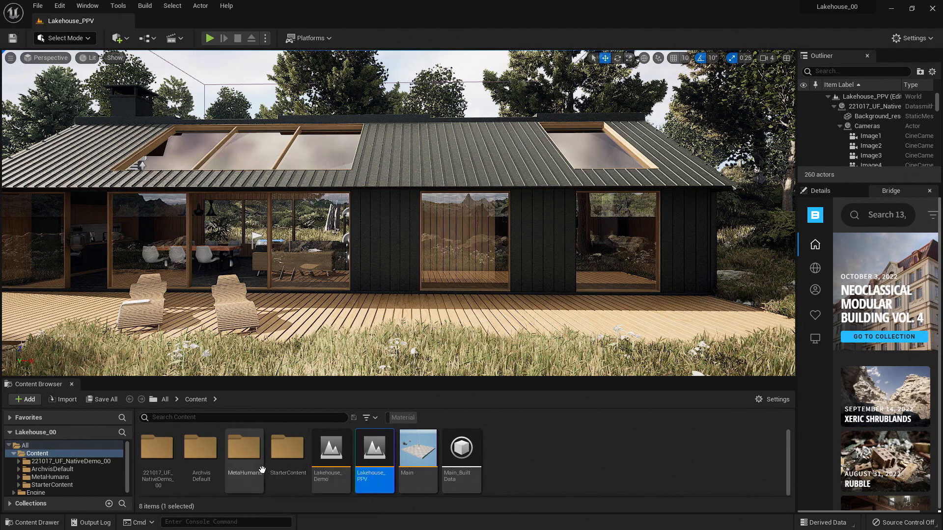
pyautogui.moveTo(242, 486)
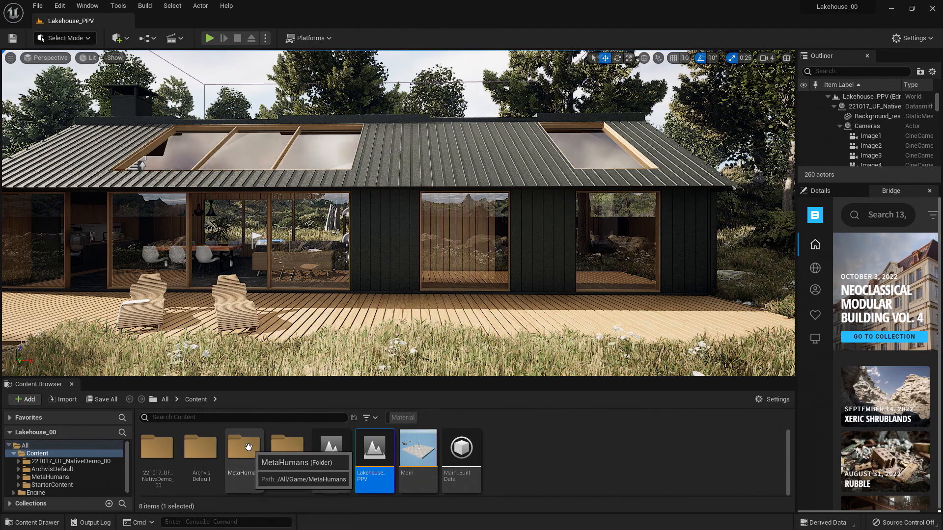
pyautogui.doubleClick(245, 447)
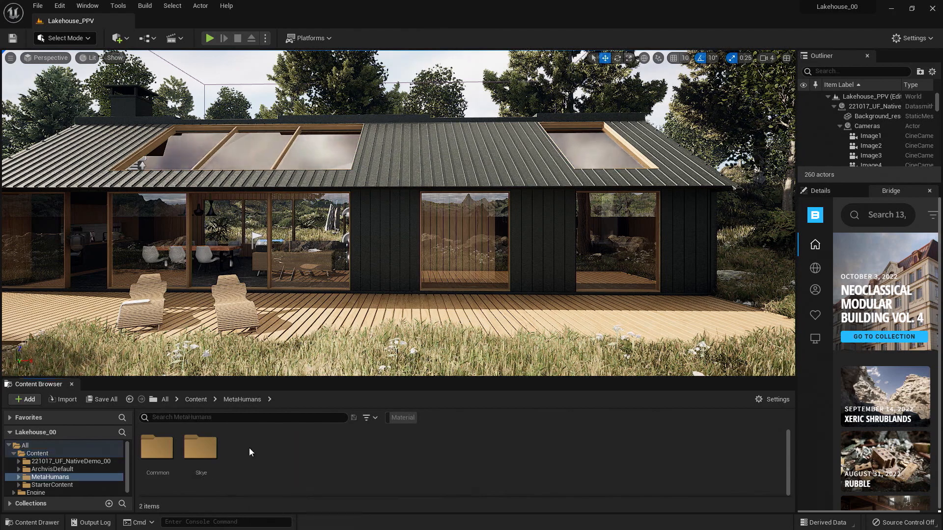
pyautogui.moveTo(201, 449)
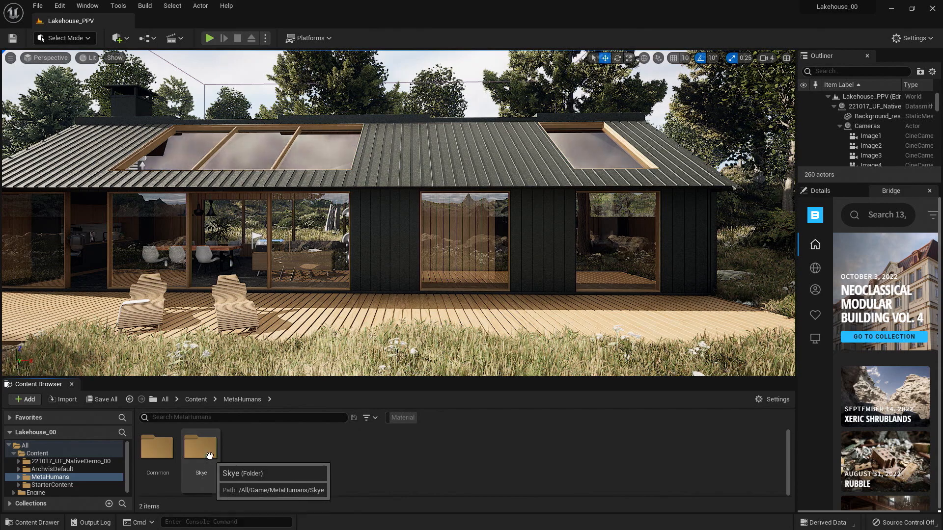
pyautogui.doubleClick(201, 447)
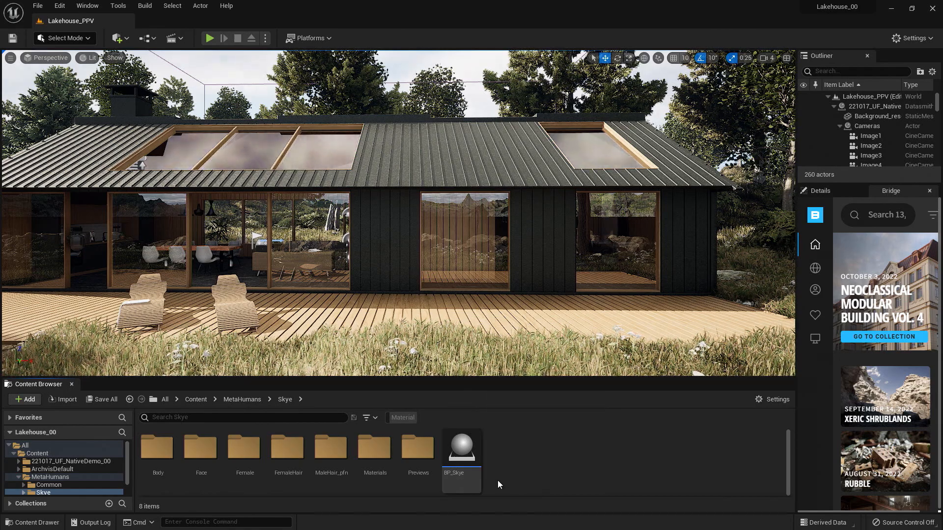
# Drag BP_Skye from the Content Browser onto the lakehouse deck in the viewport
pyautogui.click(461, 448)
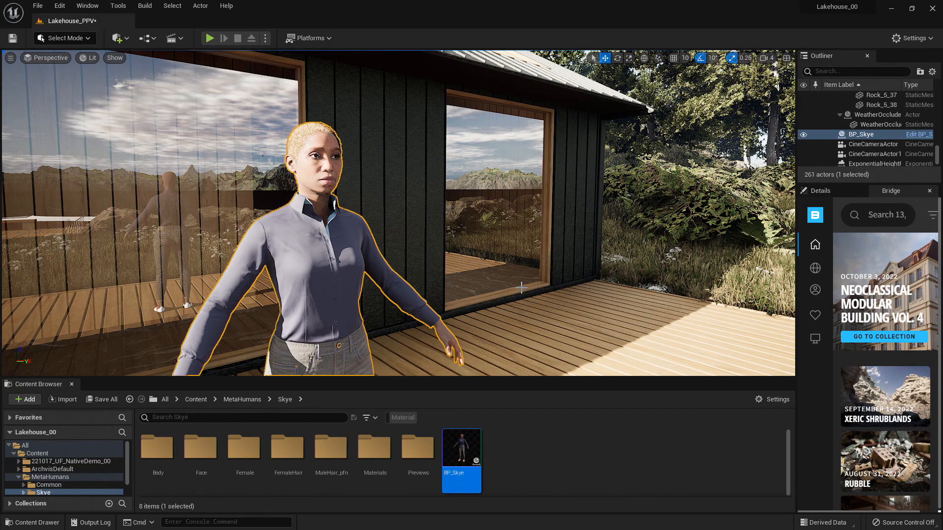
pyautogui.moveTo(172, 38)
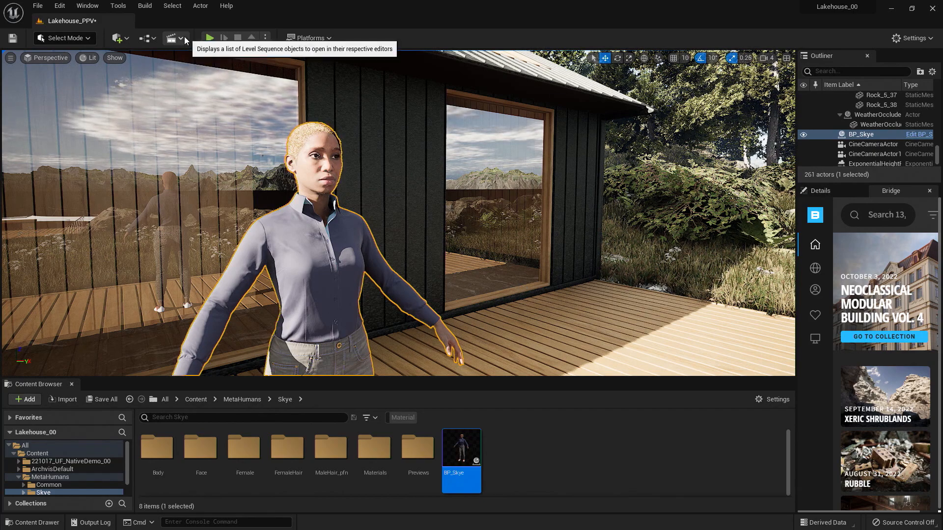
# Add a level sequence from Cinematics, name it SkyeSequence, and save it
pyautogui.click(173, 38)
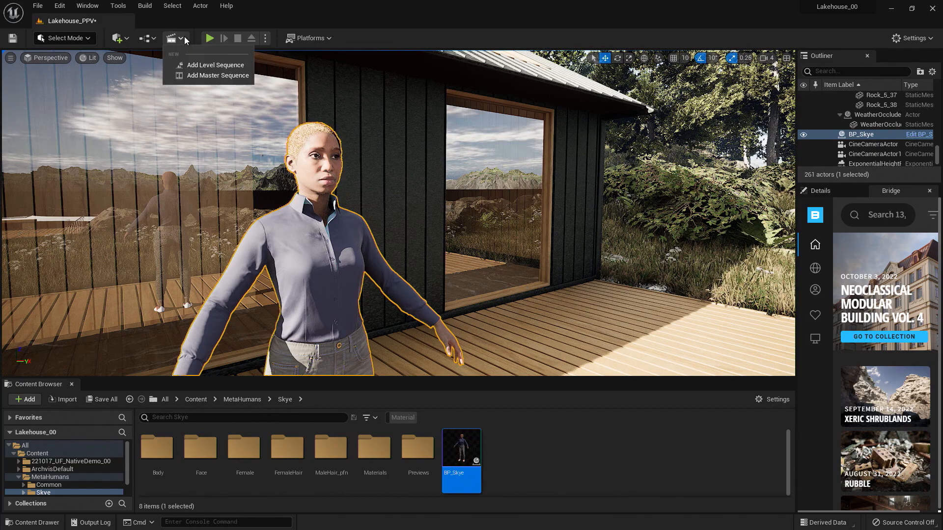
pyautogui.moveTo(207, 66)
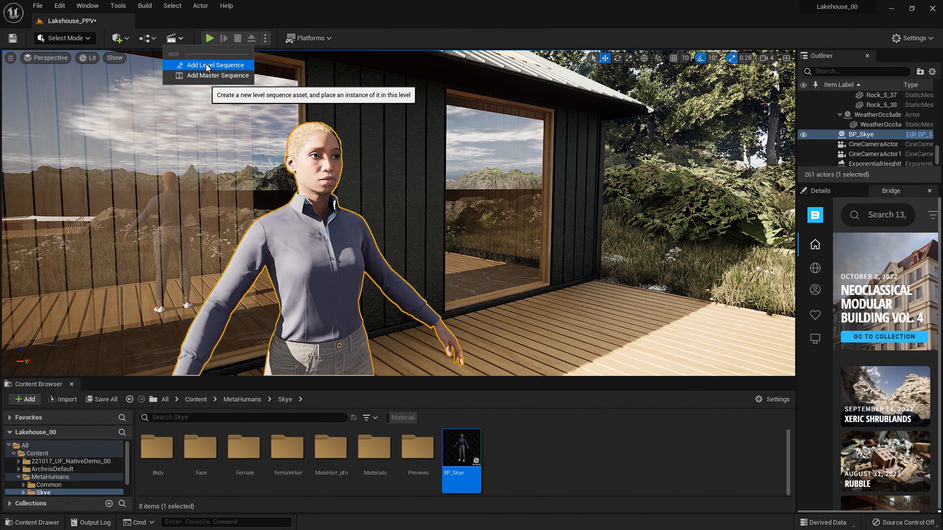
pyautogui.click(215, 65)
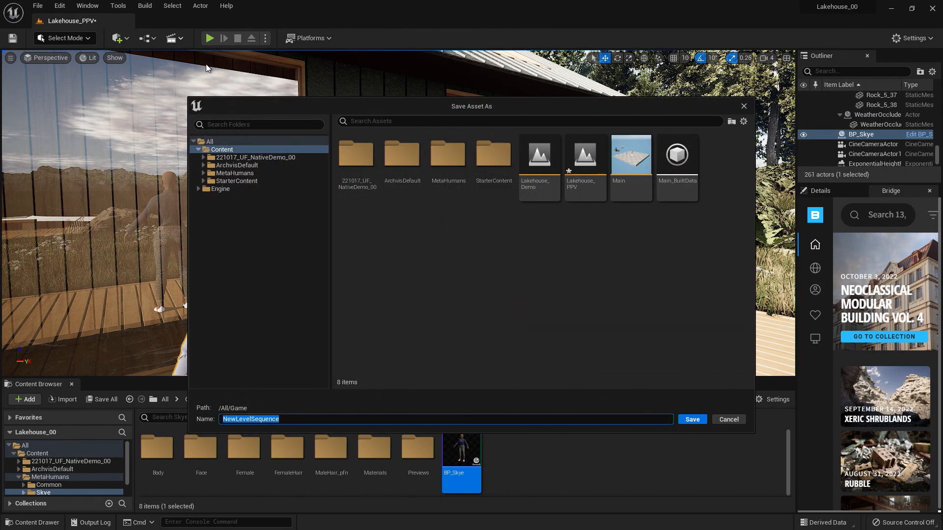
pyautogui.moveTo(510, 309)
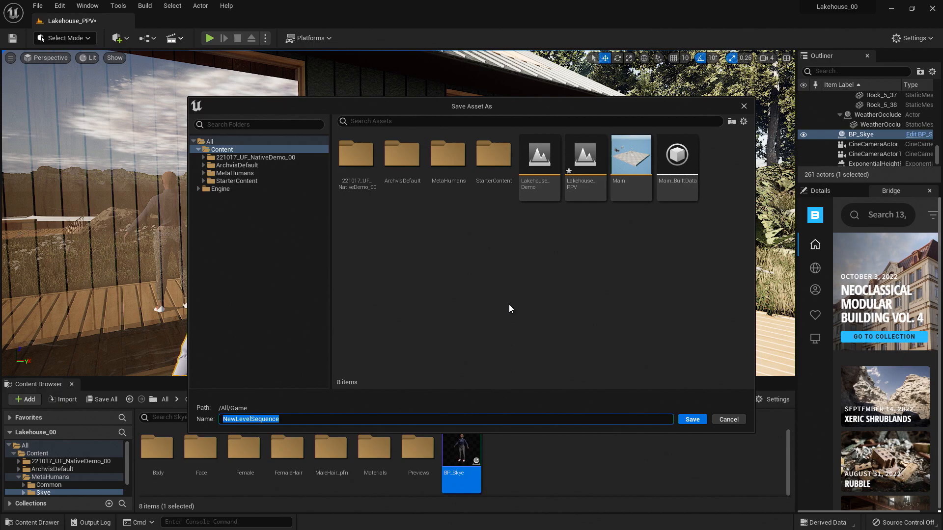
pyautogui.moveTo(495, 305)
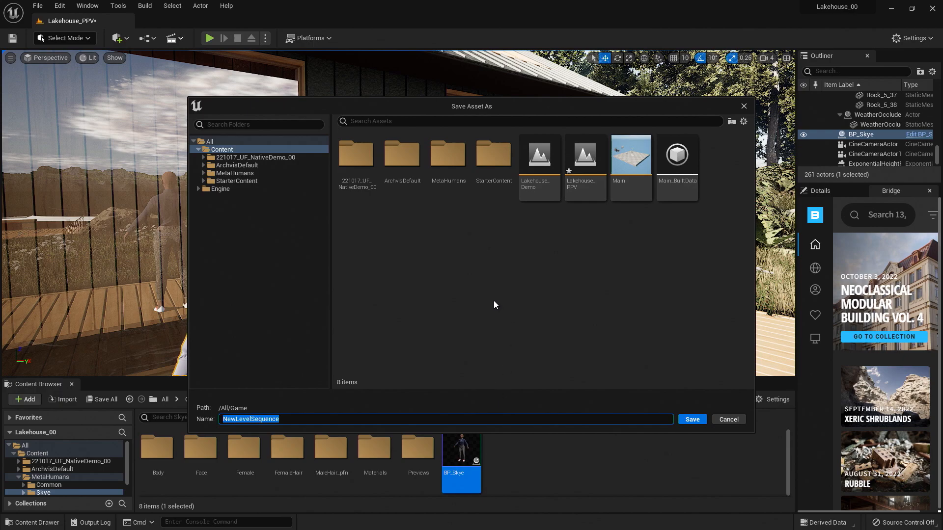
pyautogui.click(283, 420)
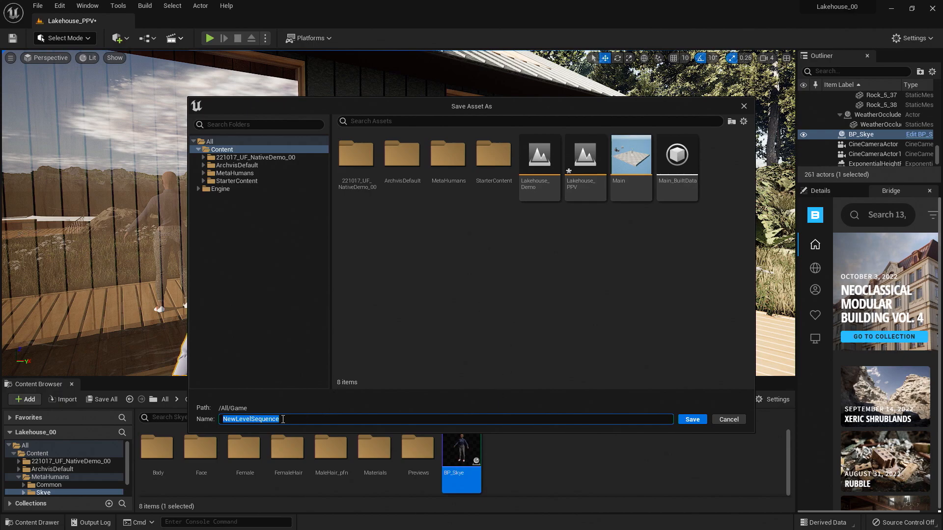
pyautogui.write('Sky')
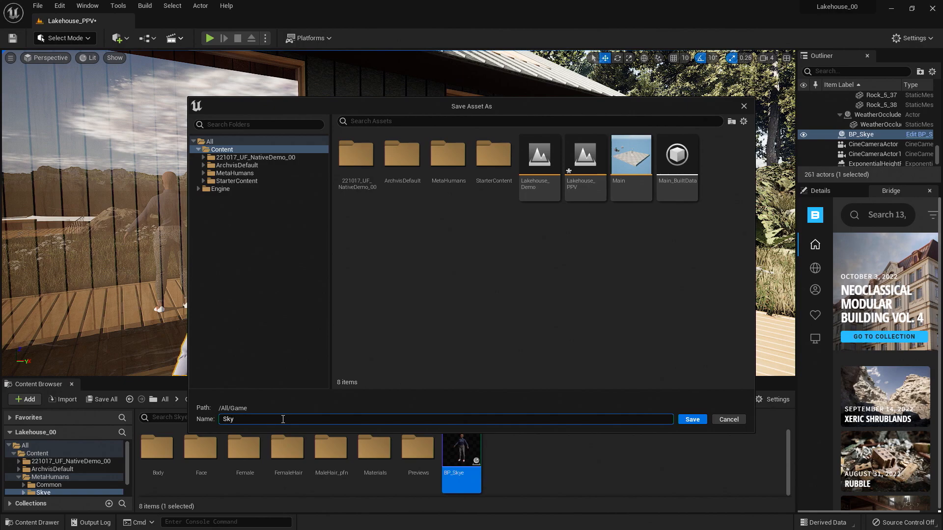
pyautogui.click(729, 420)
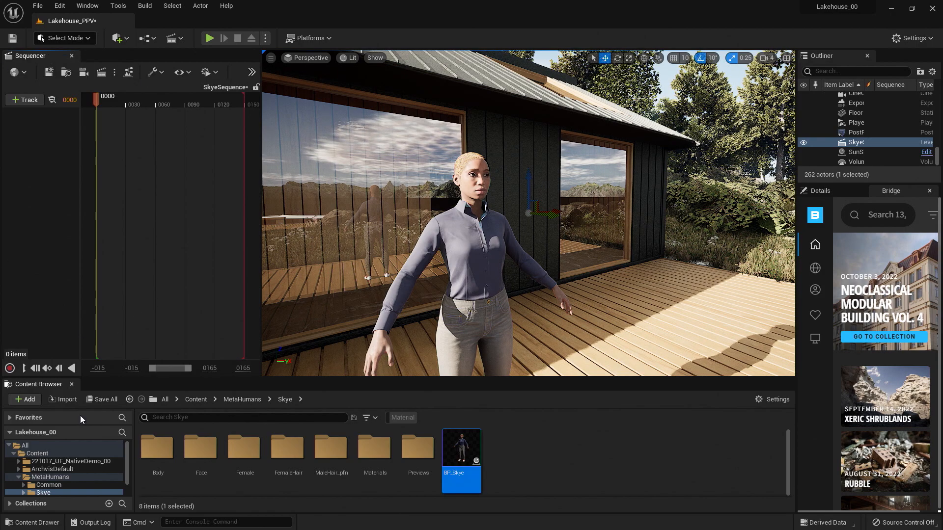
pyautogui.moveTo(178, 255)
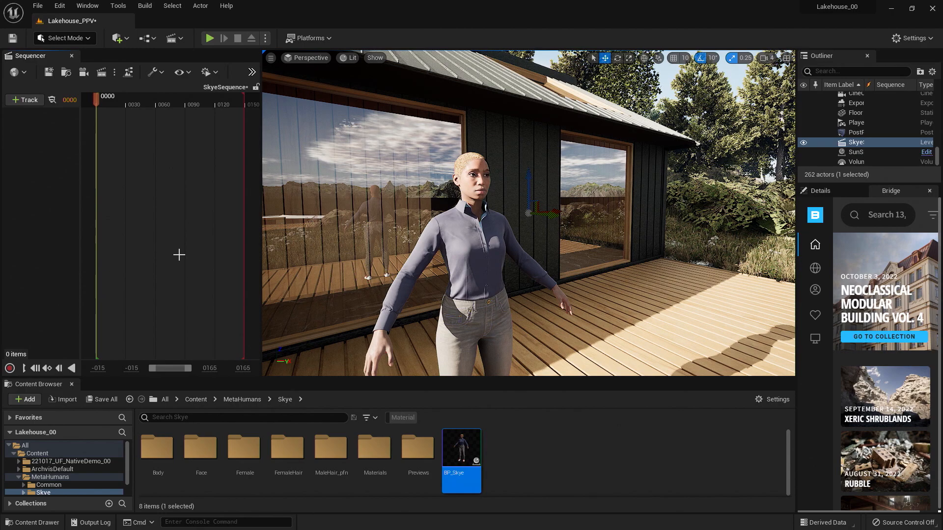
pyautogui.moveTo(244, 347)
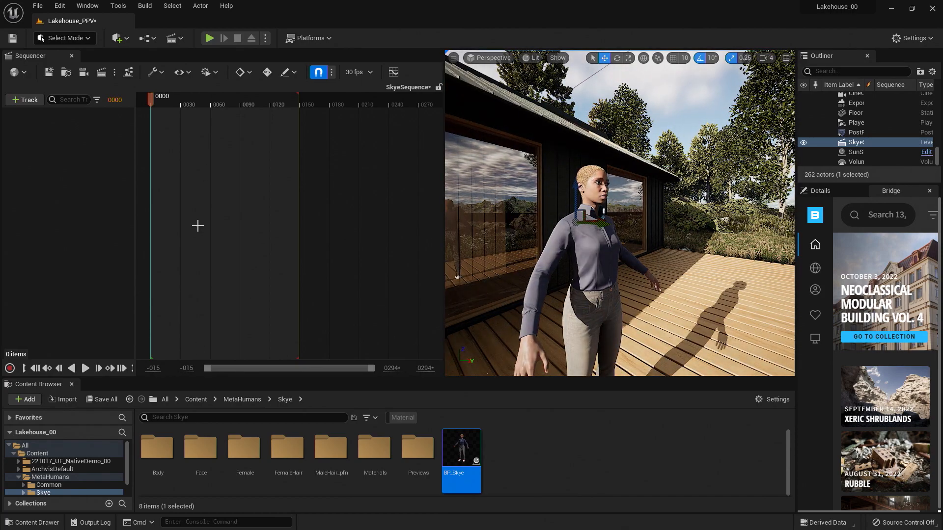
pyautogui.moveTo(95, 181)
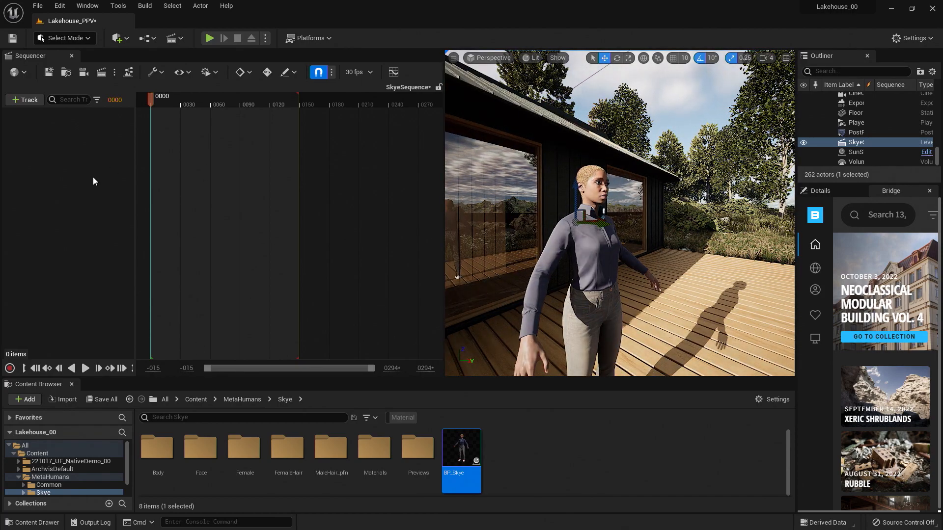
# Select the BP_Skye character standing on the deck in the viewport
pyautogui.click(856, 134)
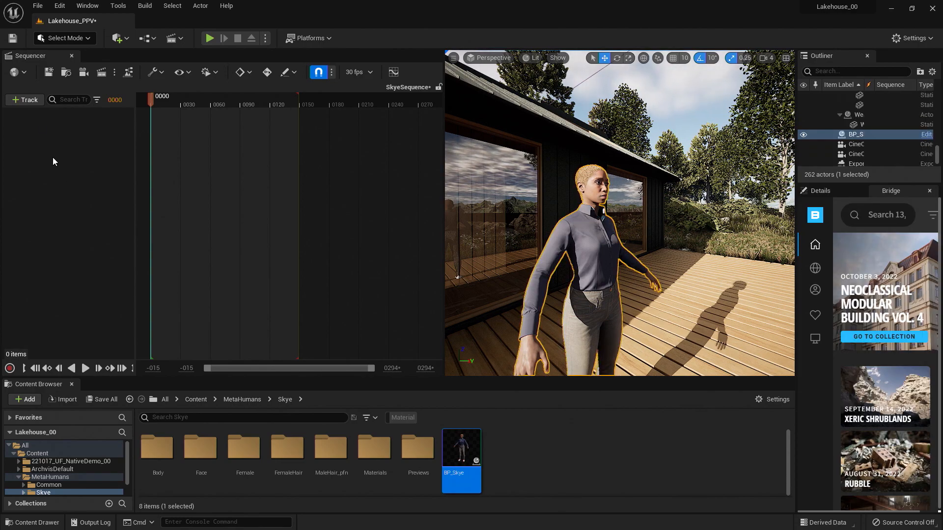
# Open Sequencer's + Track list to add BP_Skye as an actor to SkyeSequence
pyautogui.click(24, 100)
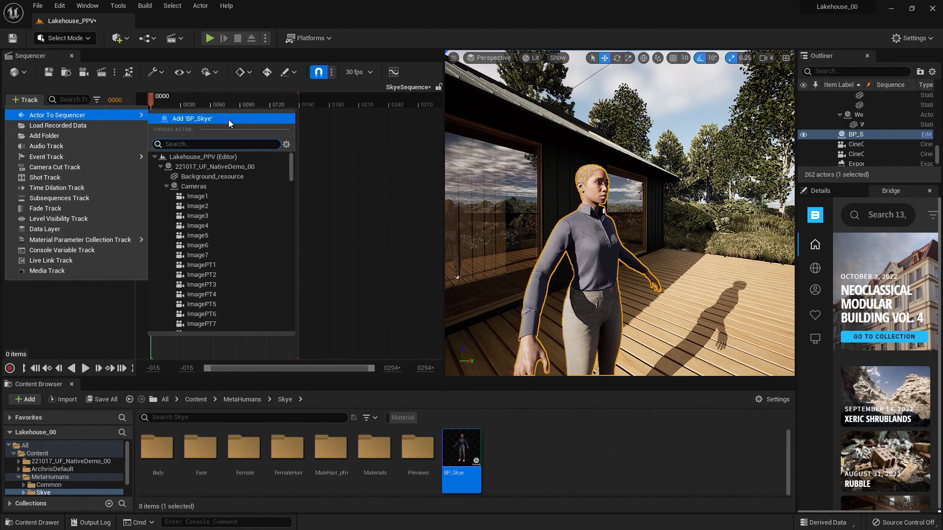
pyautogui.moveTo(226, 122)
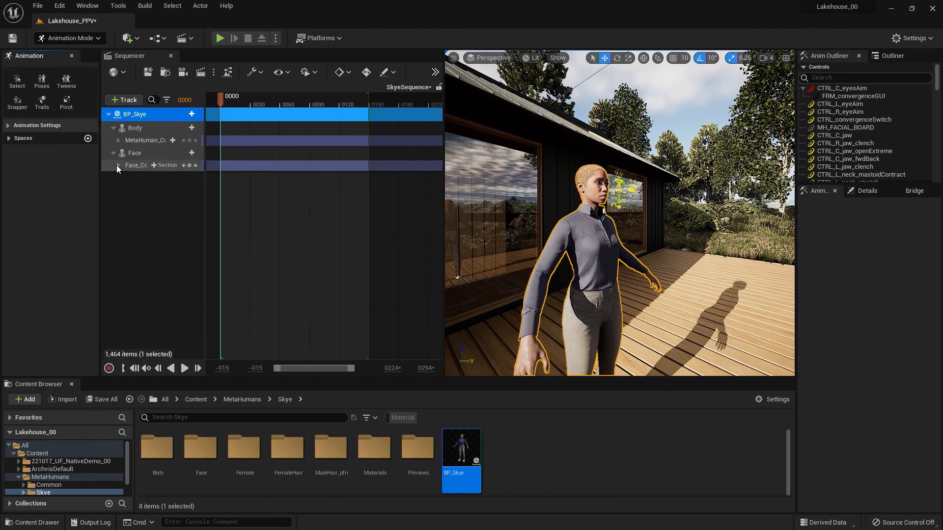
# Expand the Face_ControlBoard_CtrlRig track to list its individual facial controls
pyautogui.click(118, 165)
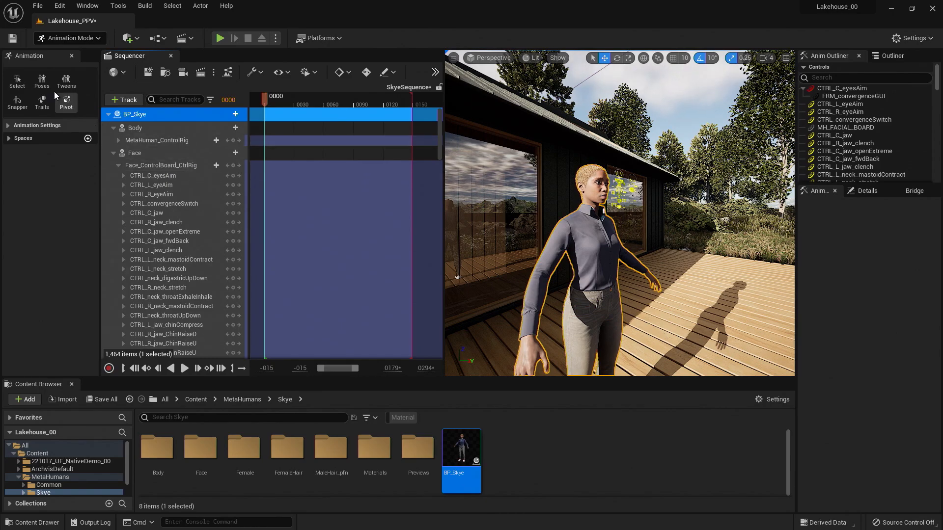
pyautogui.moveTo(42, 82)
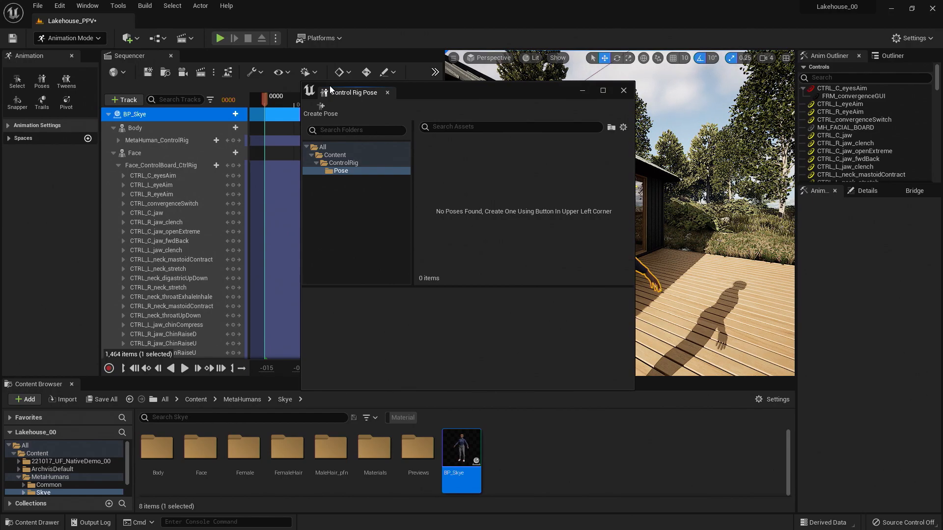
pyautogui.moveTo(342, 158)
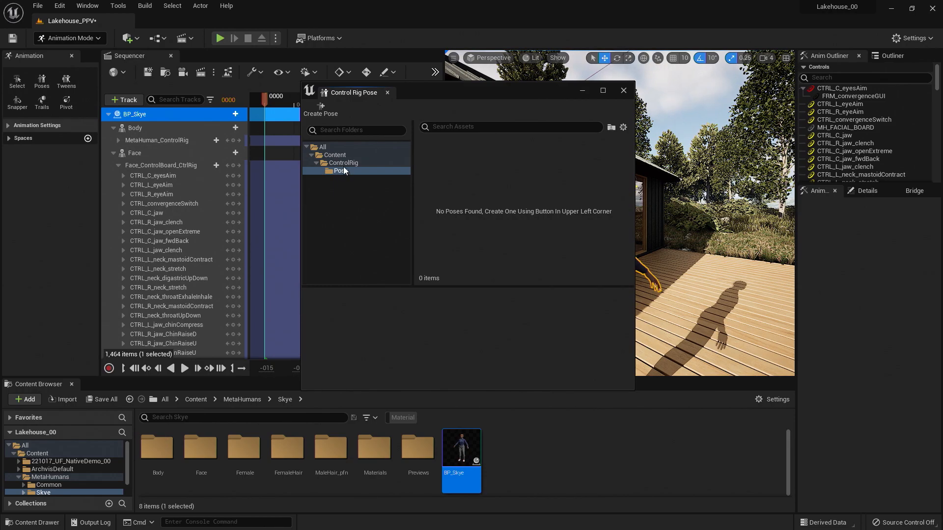
# Navigate into the ControlRig face expression pose folder in the Control Rig Pose browser
pyautogui.click(334, 155)
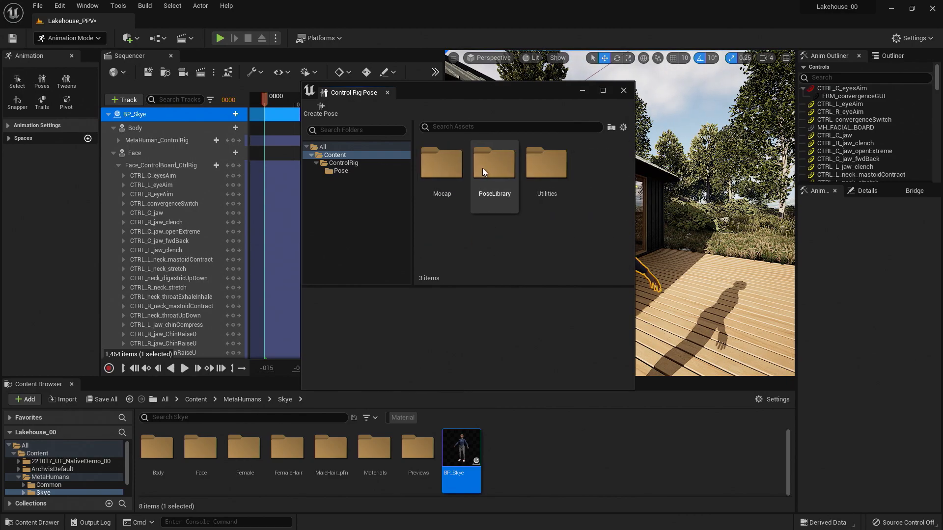
pyautogui.doubleClick(494, 162)
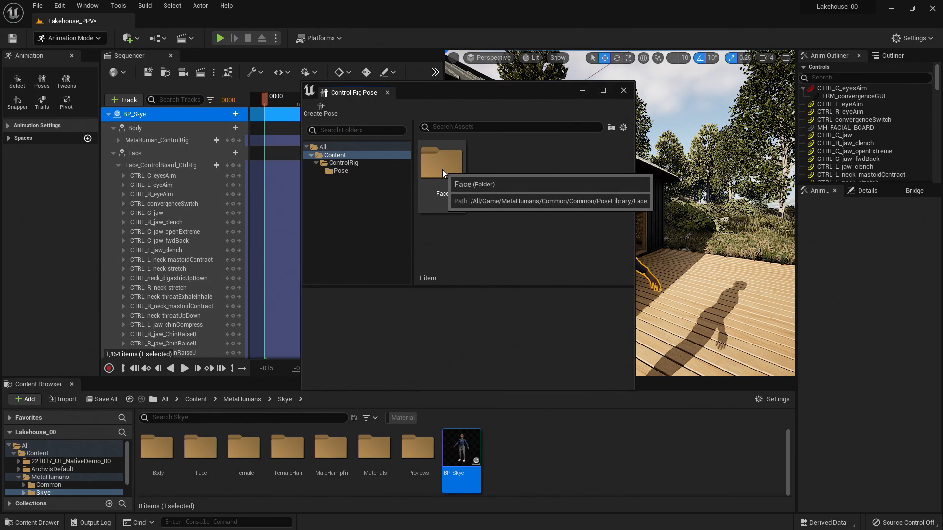
pyautogui.doubleClick(442, 162)
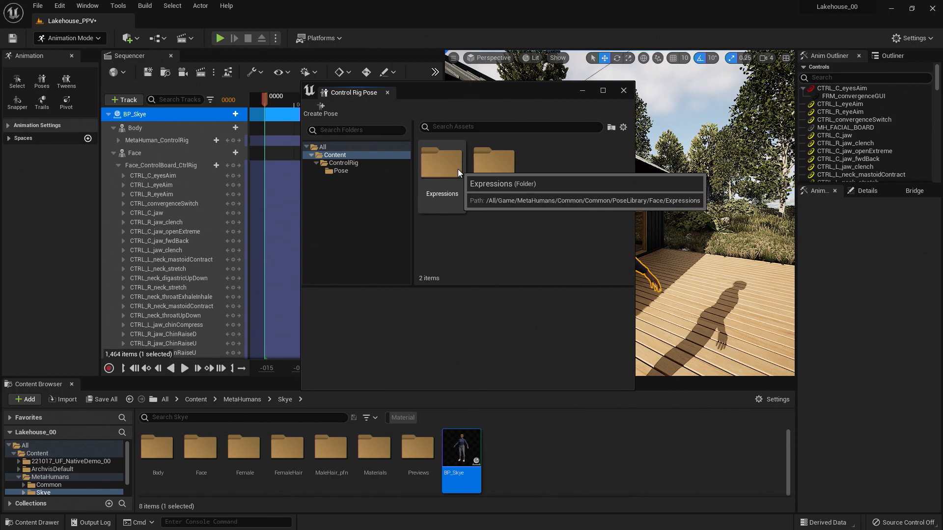
pyautogui.doubleClick(442, 162)
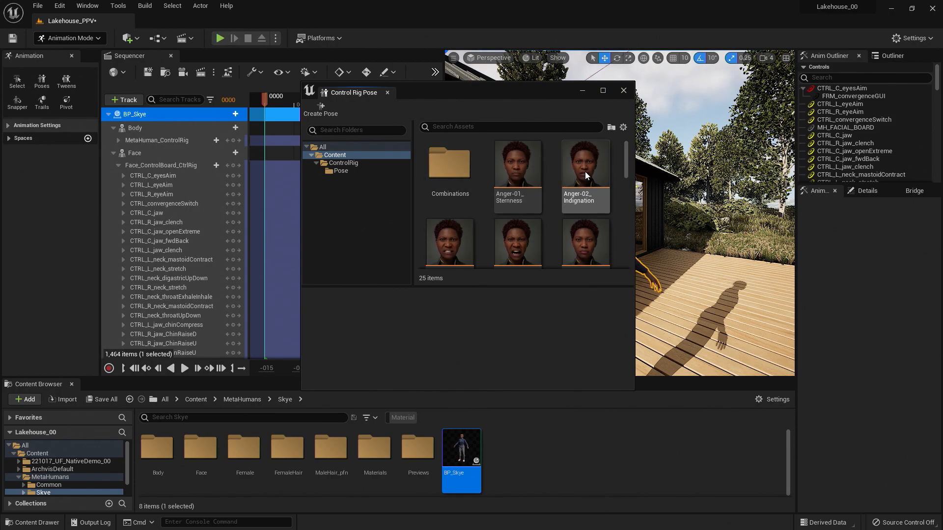
# Scroll through the Anger, Disgust, Joy and Sadness pose thumbnails
pyautogui.scroll(-3)
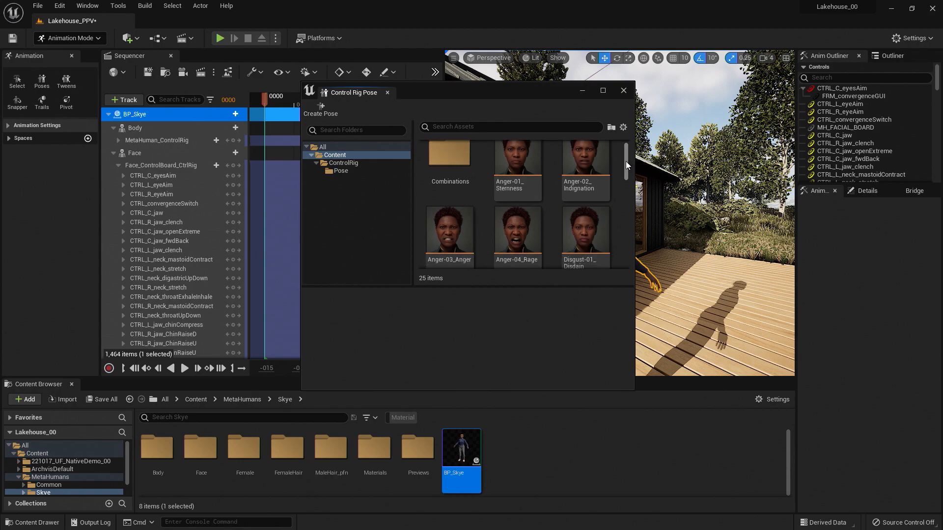
pyautogui.scroll(-3)
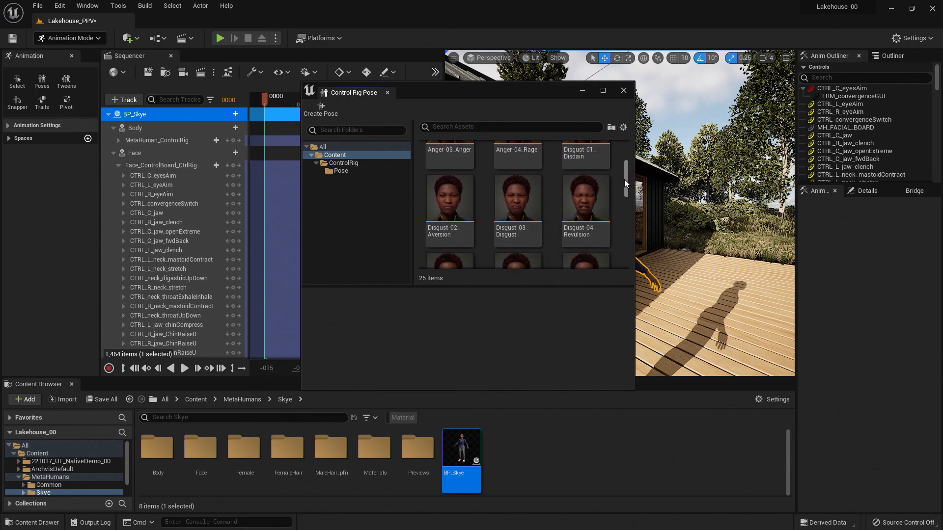
pyautogui.scroll(-3)
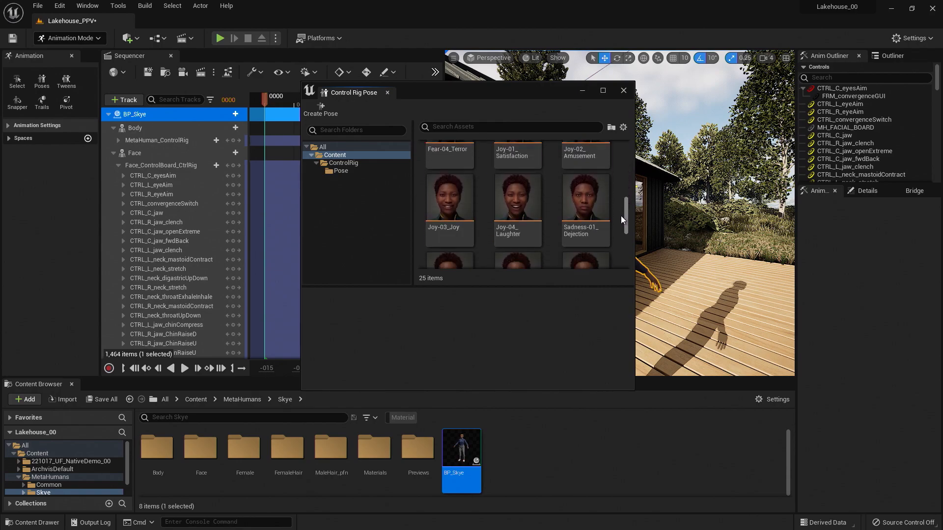
pyautogui.scroll(-3)
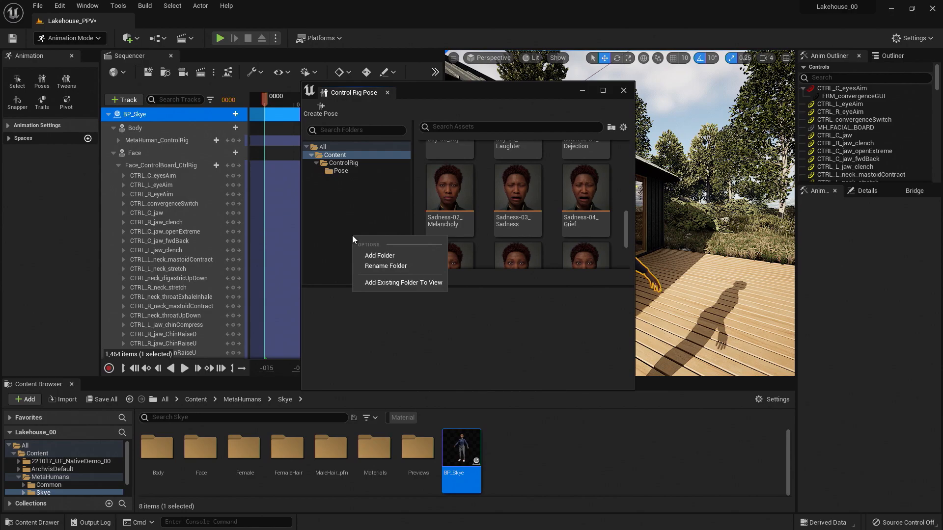
pyautogui.moveTo(378, 283)
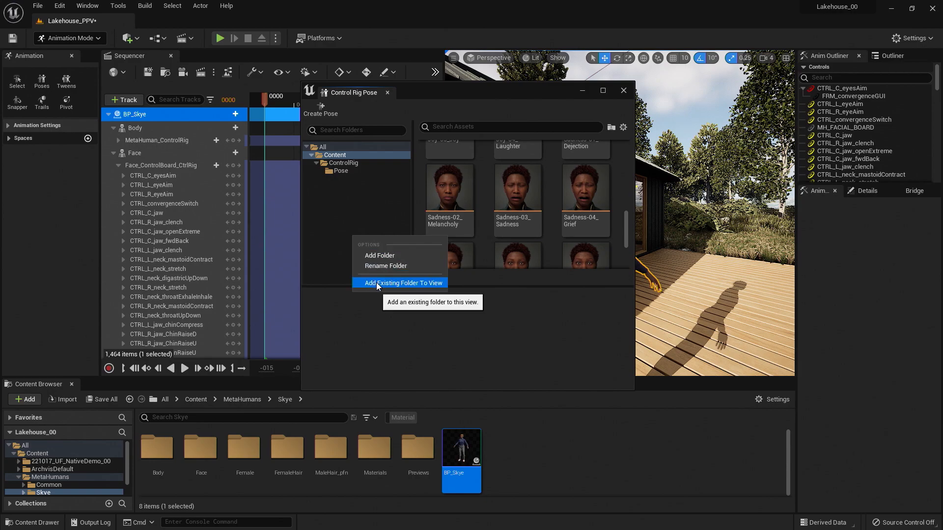
# Add the MetaHumans folder to the pose browser's folder view via Select Path
pyautogui.click(403, 283)
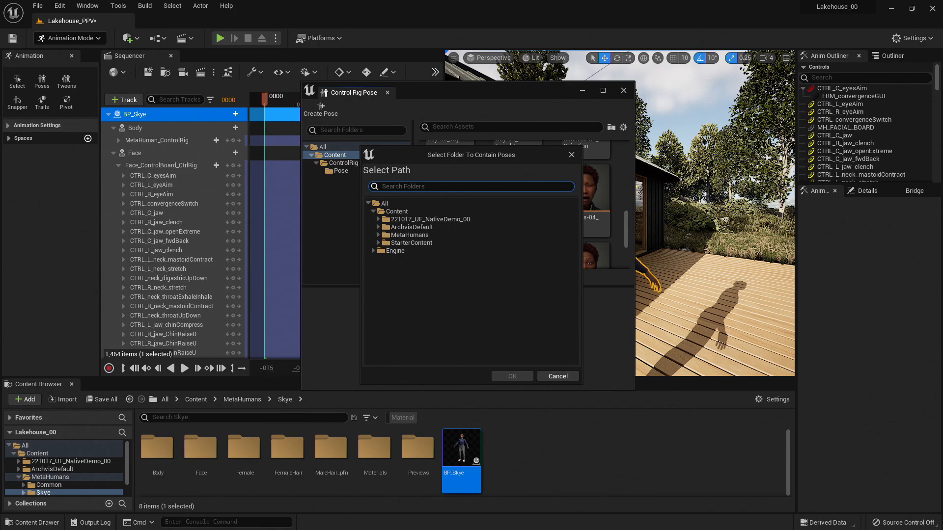
pyautogui.moveTo(417, 246)
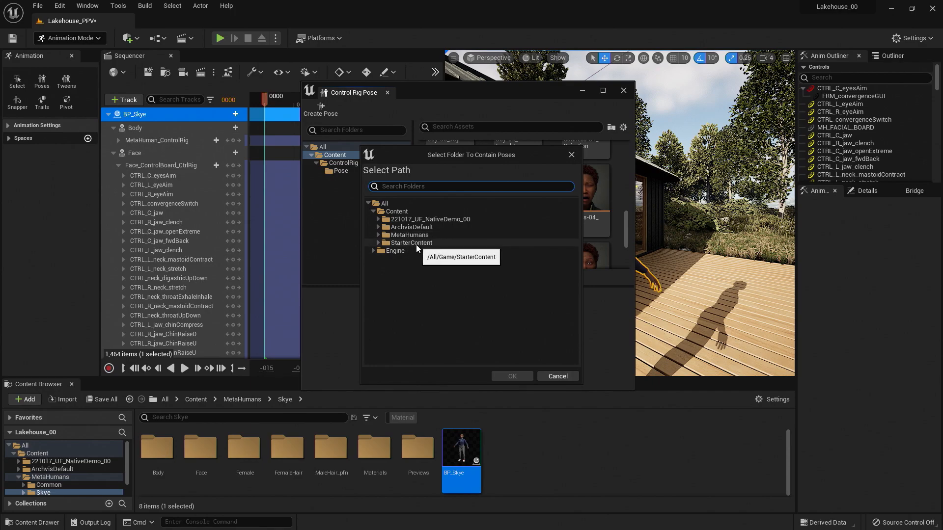
pyautogui.click(409, 235)
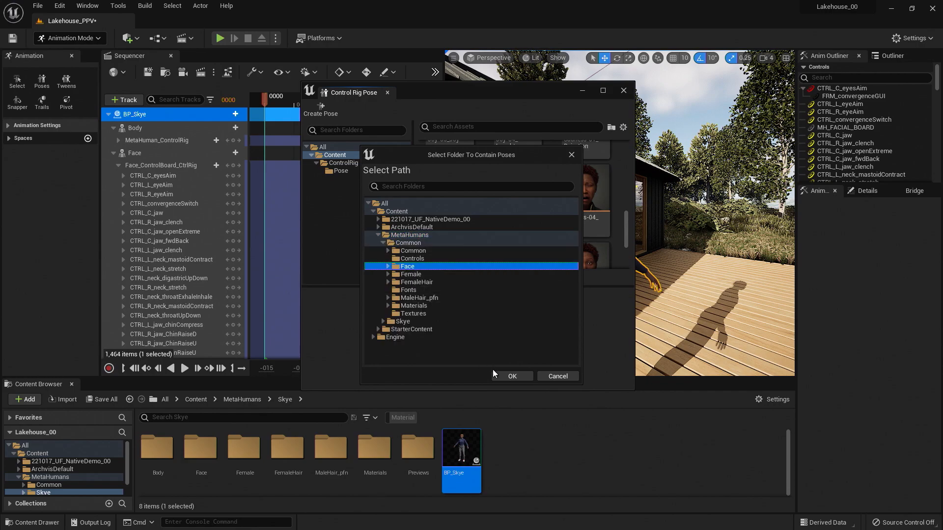
pyautogui.click(512, 377)
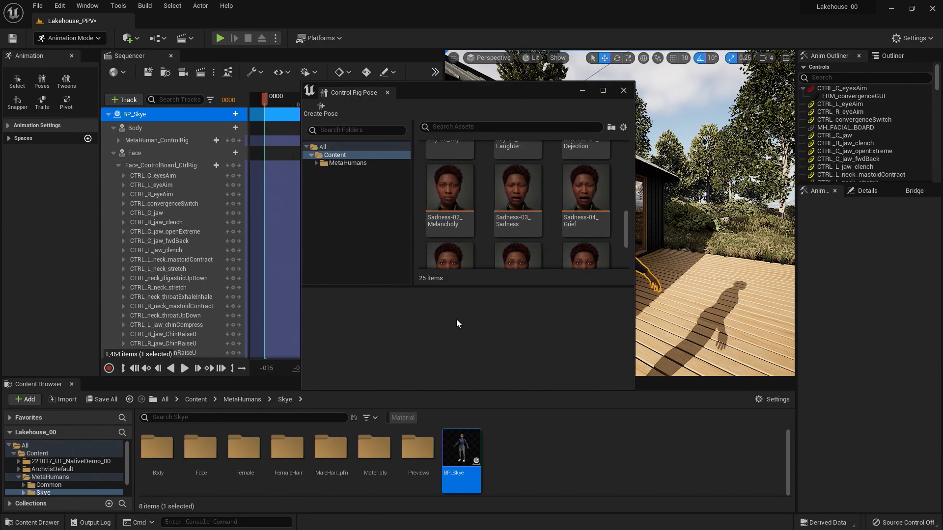
pyautogui.moveTo(375, 167)
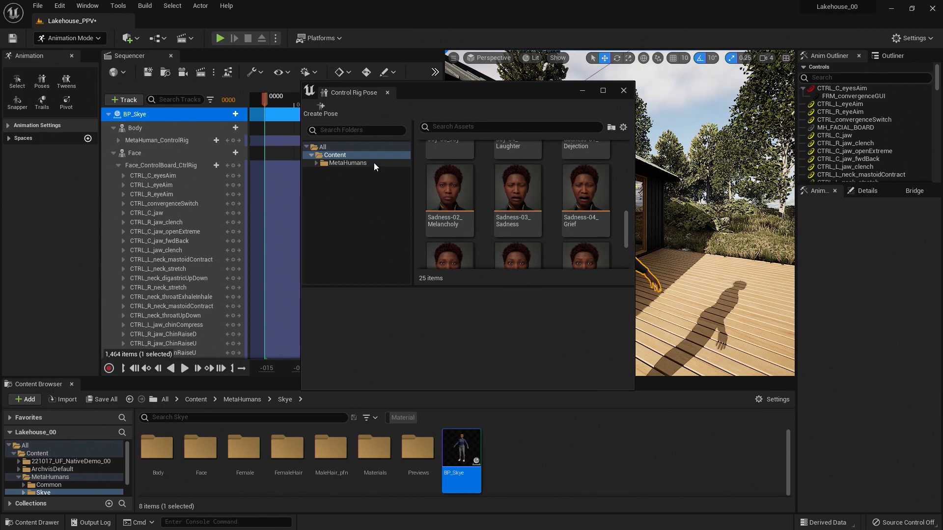
pyautogui.moveTo(584, 197)
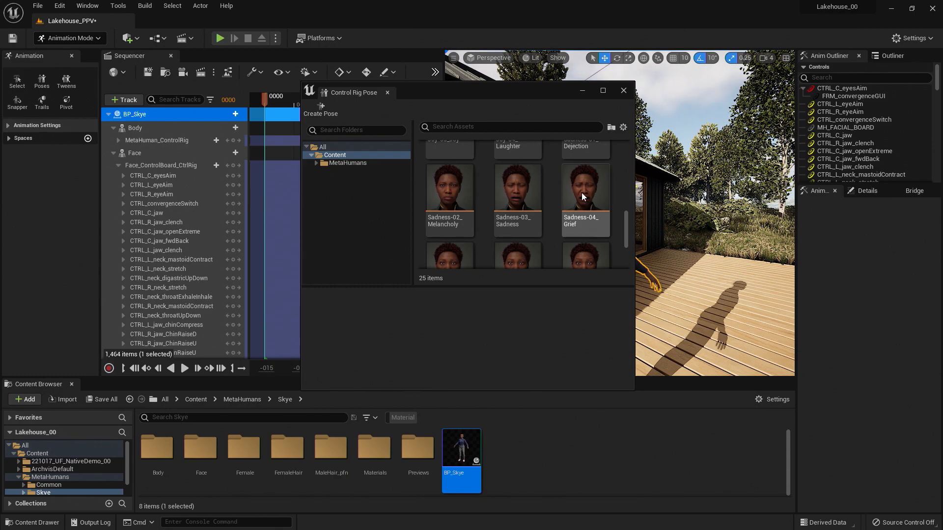
pyautogui.moveTo(583, 198)
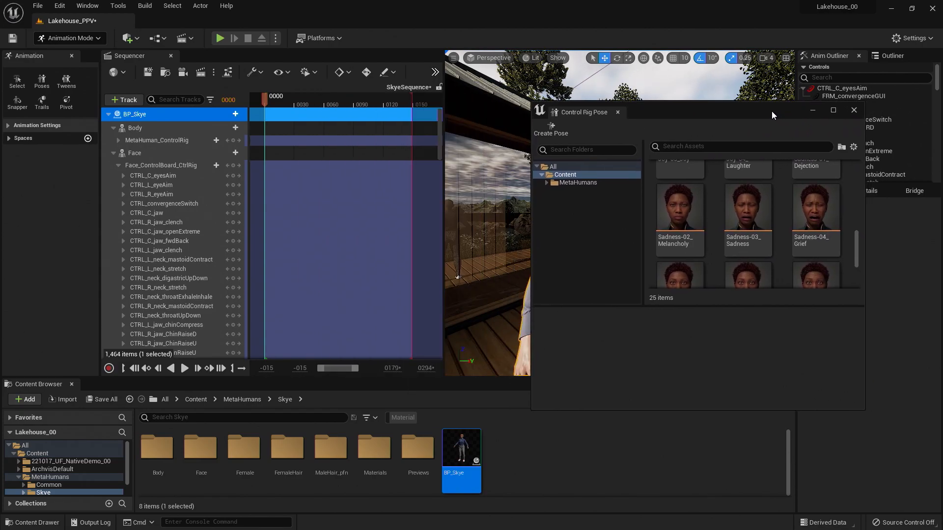
# Paste the Joy-04_Laughter and then Sadness-03_Sadness poses onto Skye's face controls
pyautogui.rightClick(357, 207)
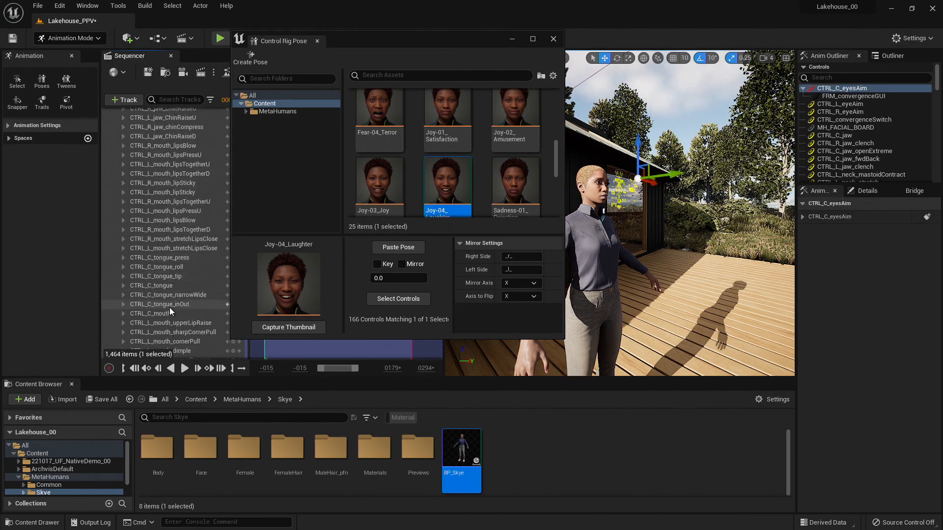
pyautogui.scroll(-3)
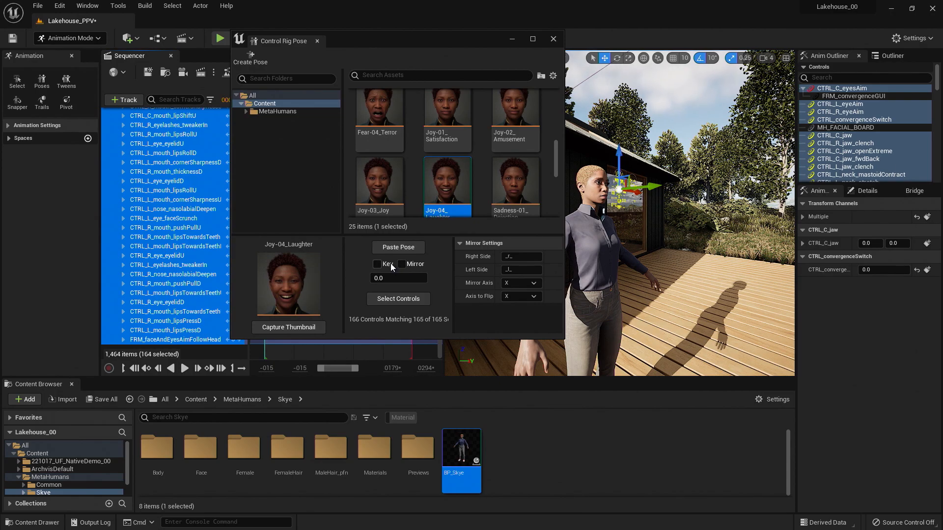
pyautogui.click(397, 247)
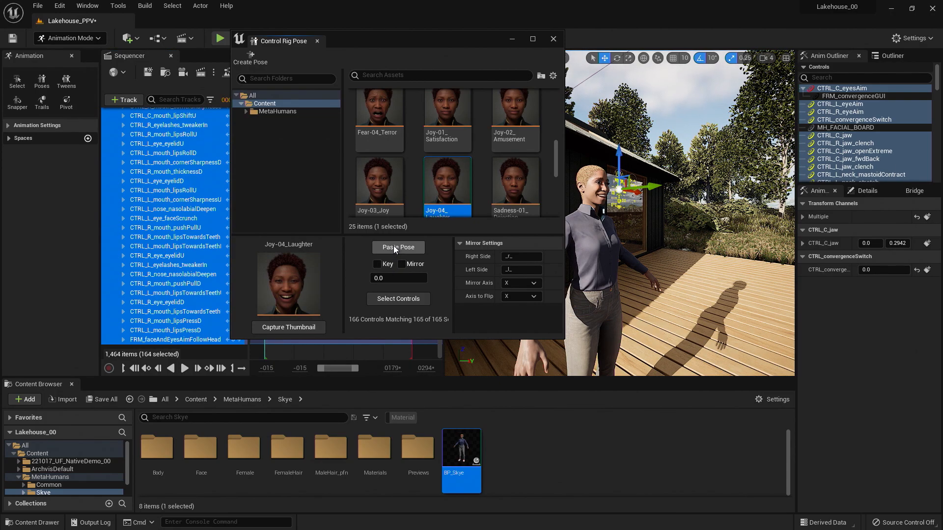
pyautogui.click(398, 247)
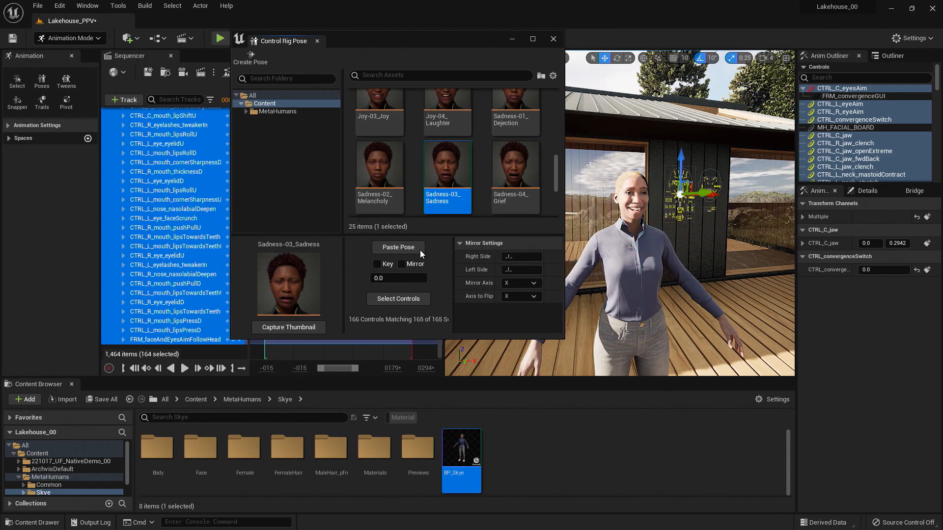
pyautogui.click(398, 247)
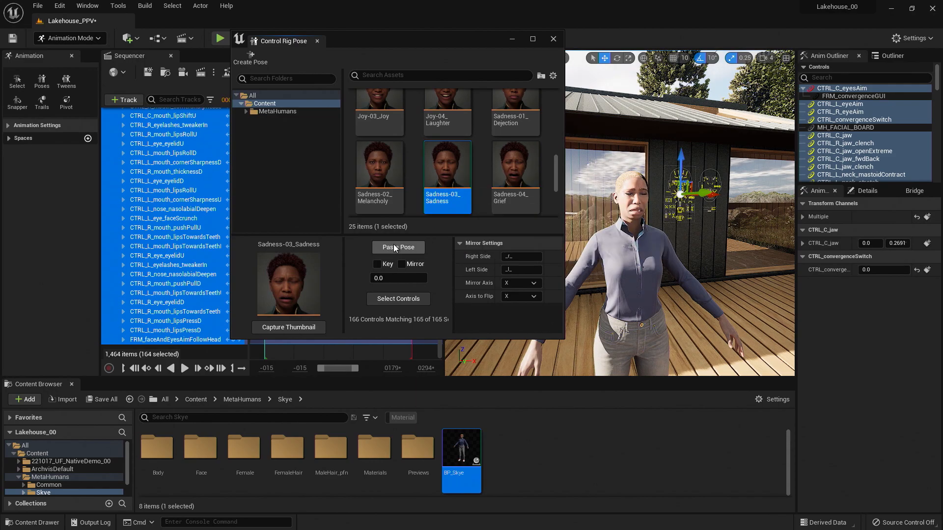
# Apply the Joy-01_Satisfaction expression to Skye's face
pyautogui.scroll(-3)
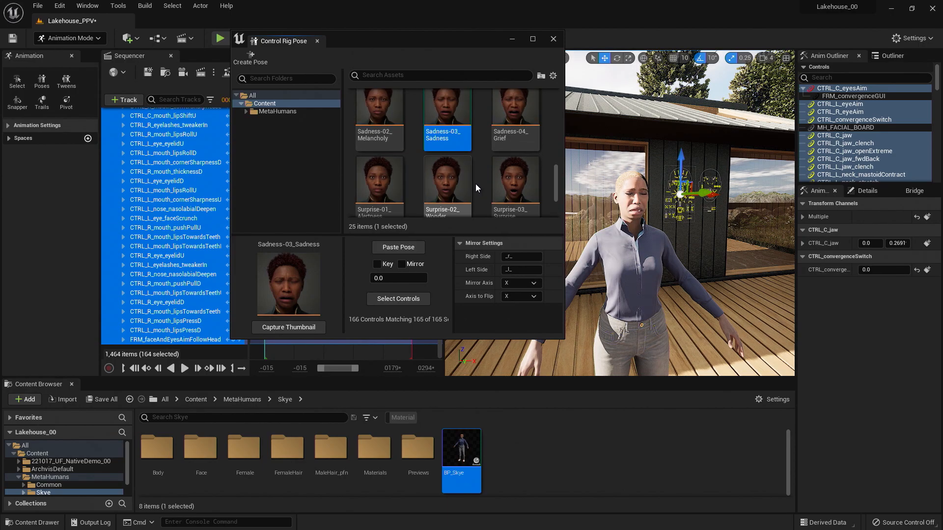
pyautogui.click(447, 137)
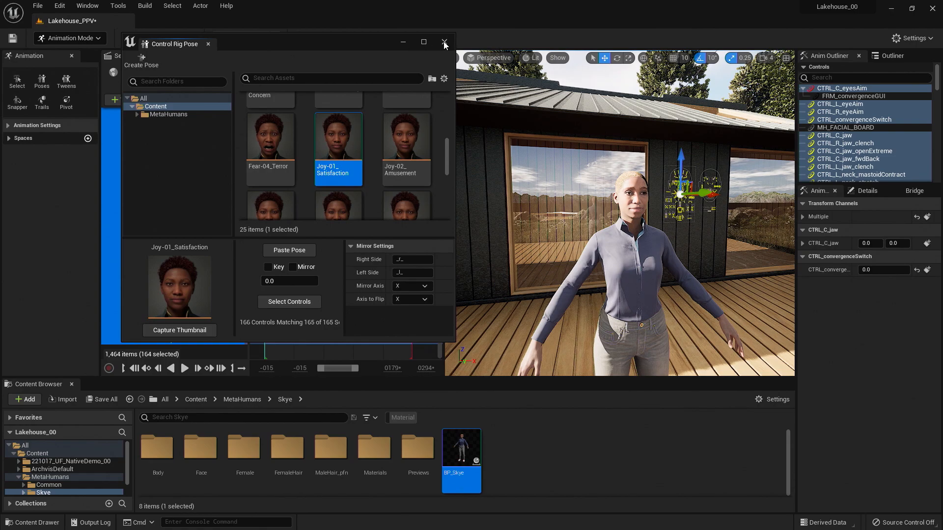
# Close the pose browser and expand the Body MetaHuman_ControlRig track to list its body controls
pyautogui.click(445, 42)
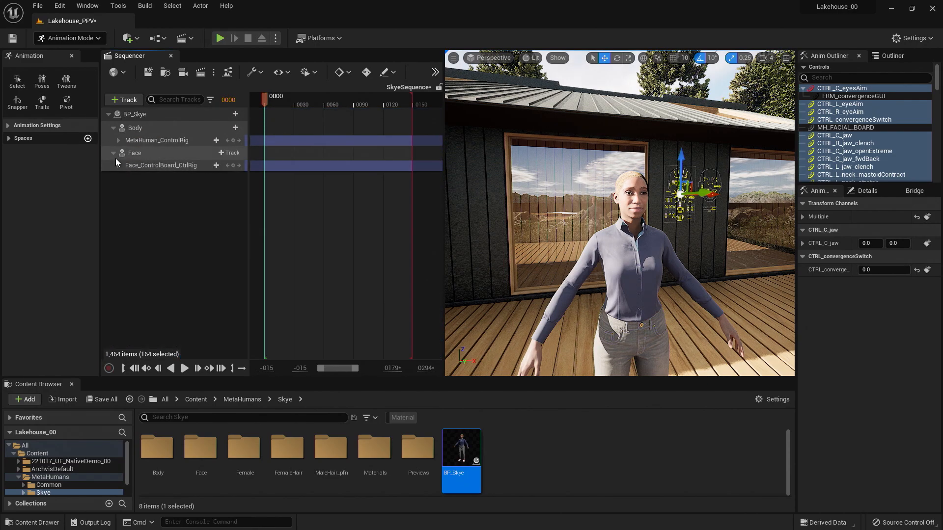
pyautogui.click(157, 140)
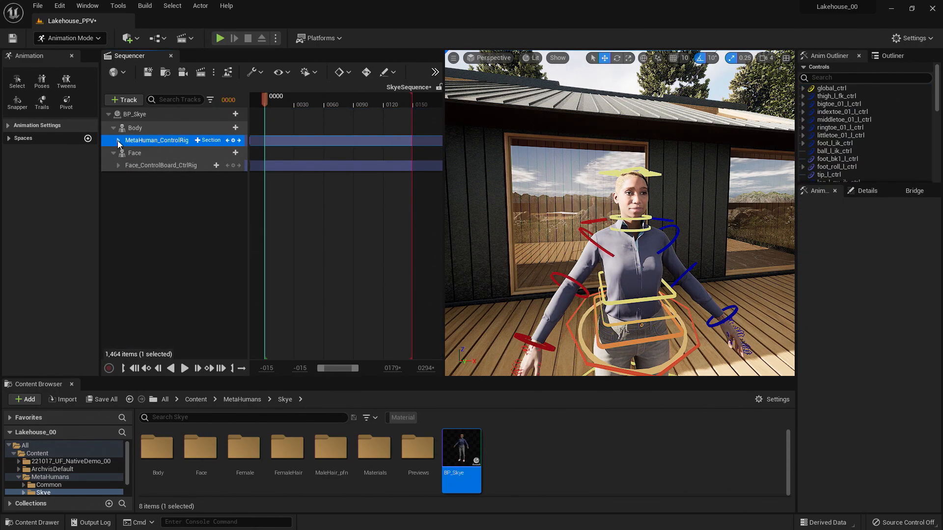
pyautogui.click(117, 141)
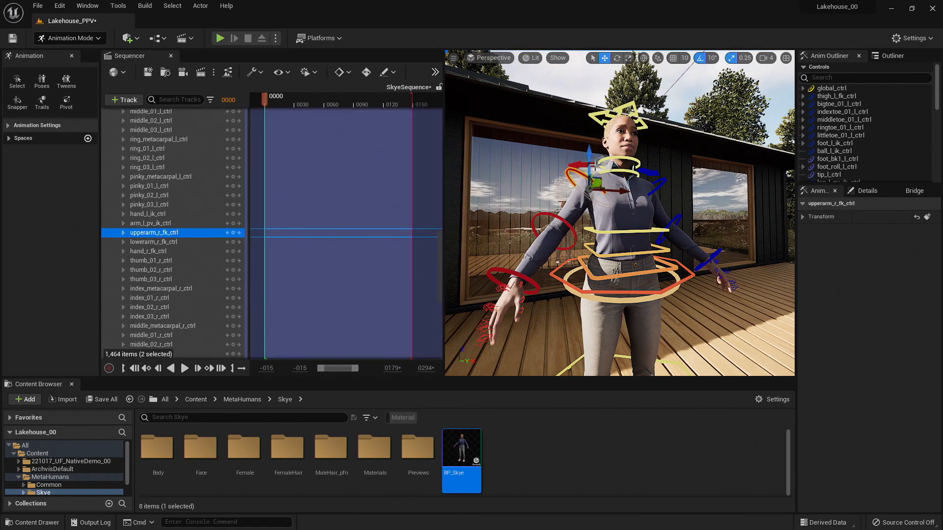
# Rotate upperarm_r_fk_ctrl with the rotate gizmo so the right arm hangs toward her side
pyautogui.click(616, 58)
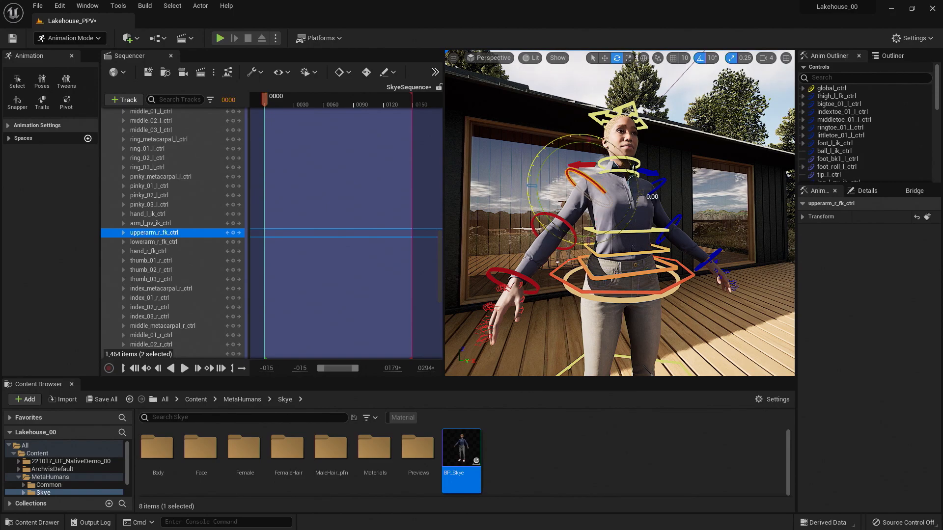
pyautogui.click(154, 241)
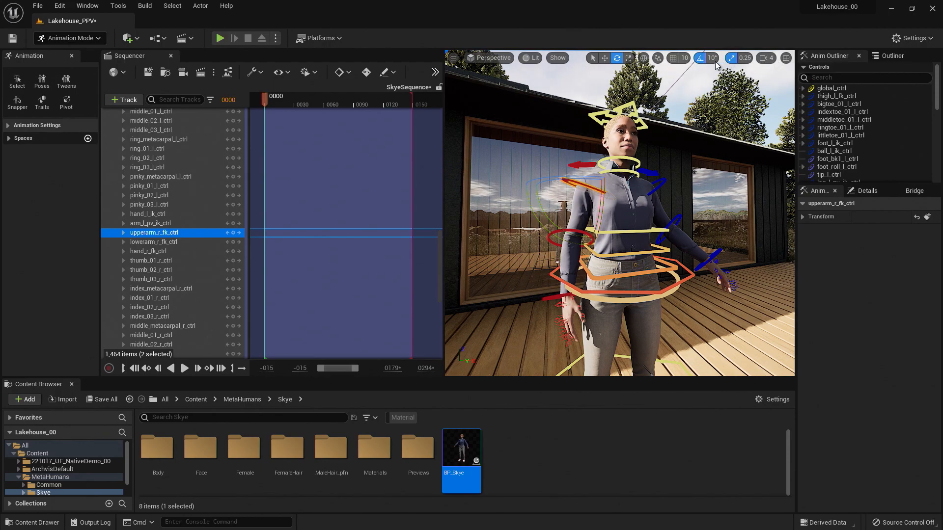
pyautogui.moveTo(698, 67)
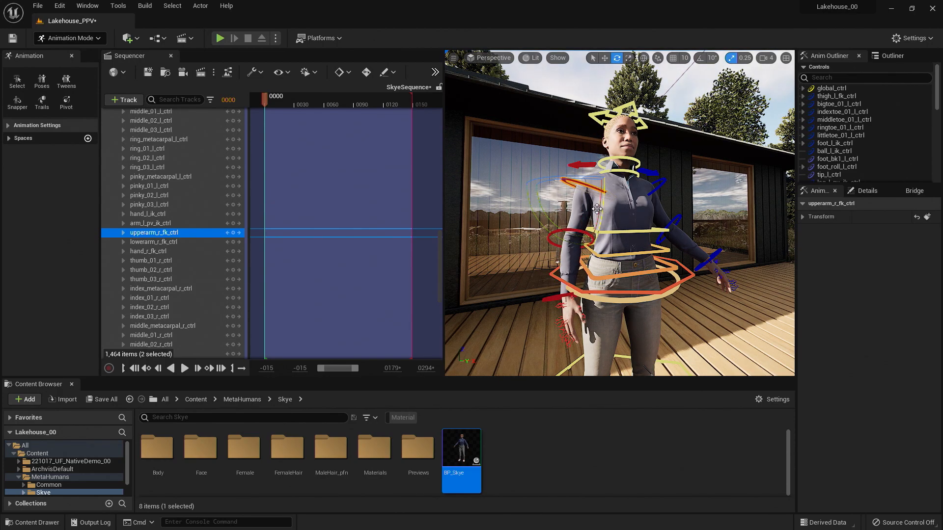
pyautogui.moveTo(232, 233)
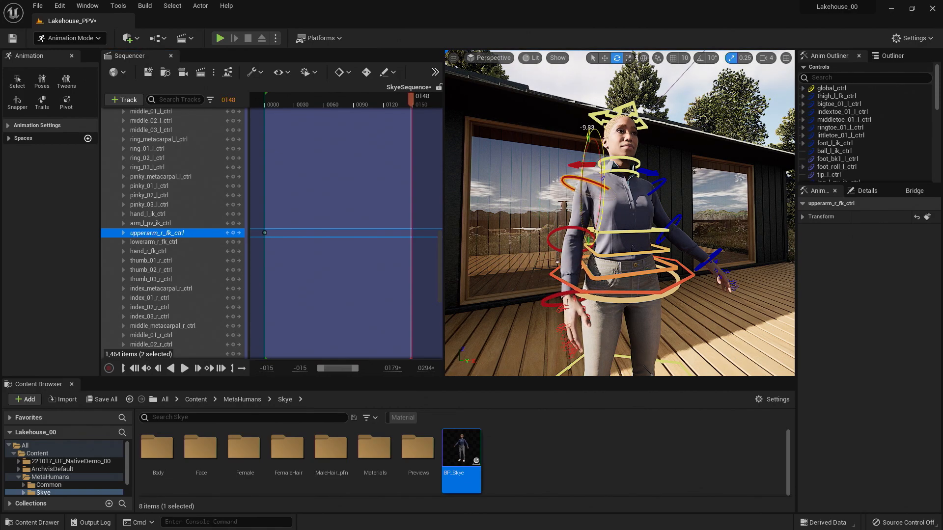
pyautogui.moveTo(238, 233)
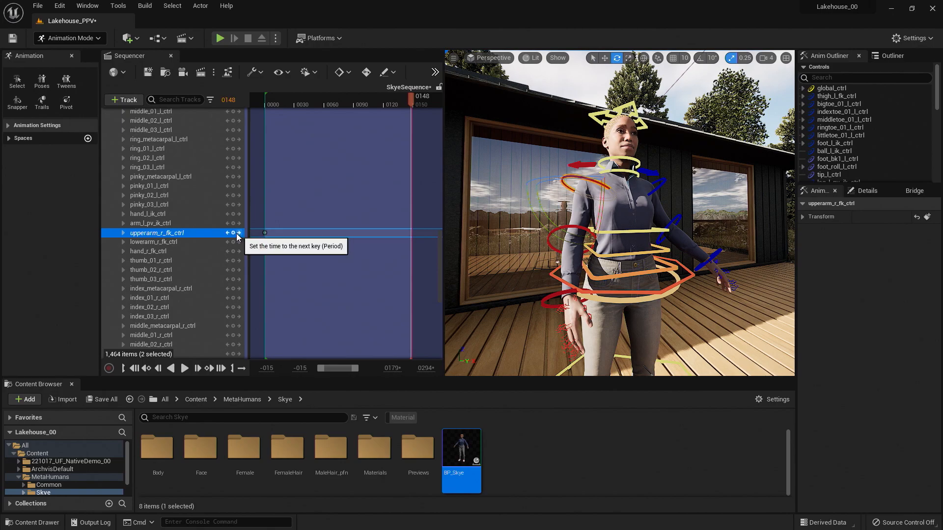
pyautogui.moveTo(233, 233)
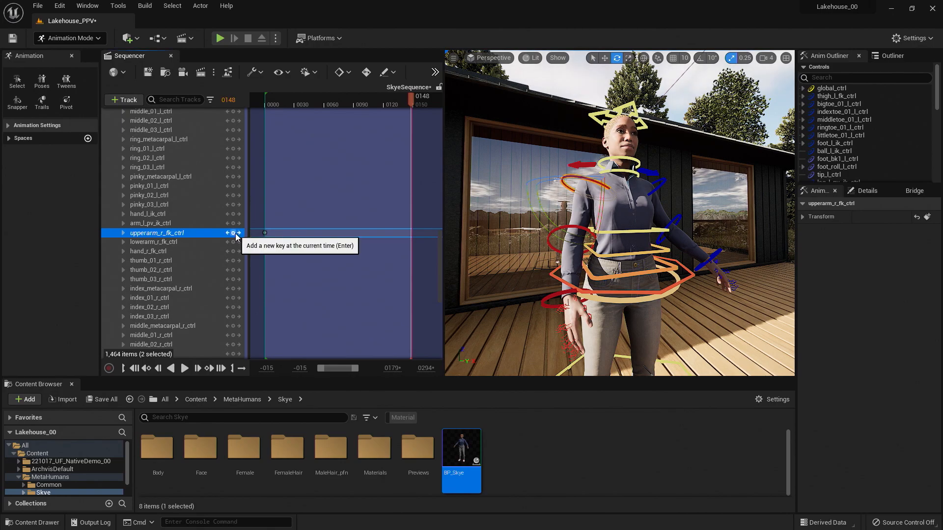